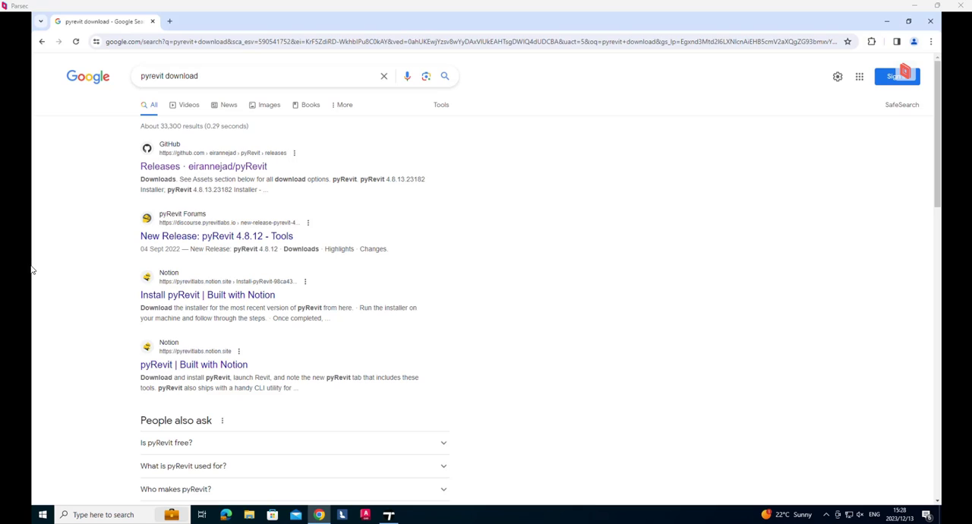
{"action": "mouse_move", "coordinate": [544, 231]}
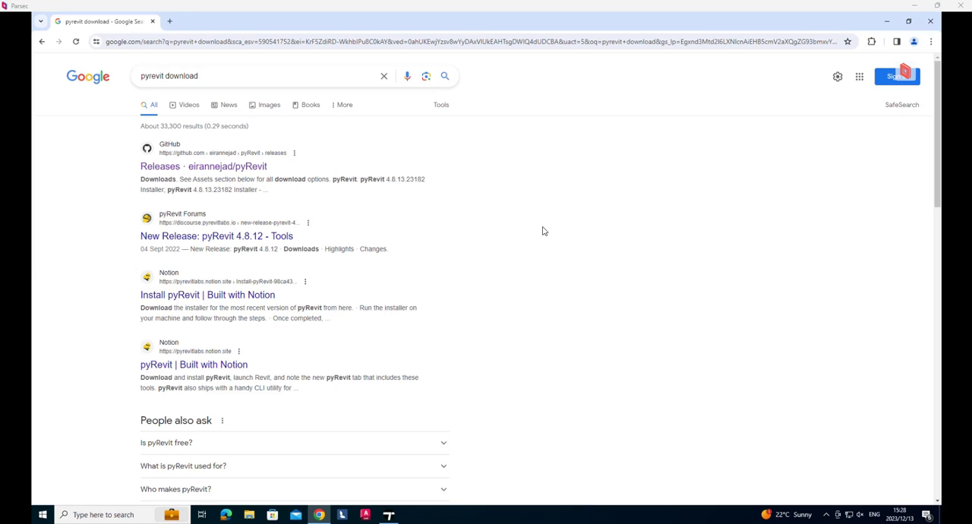
{"action": "mouse_move", "coordinate": [486, 167]}
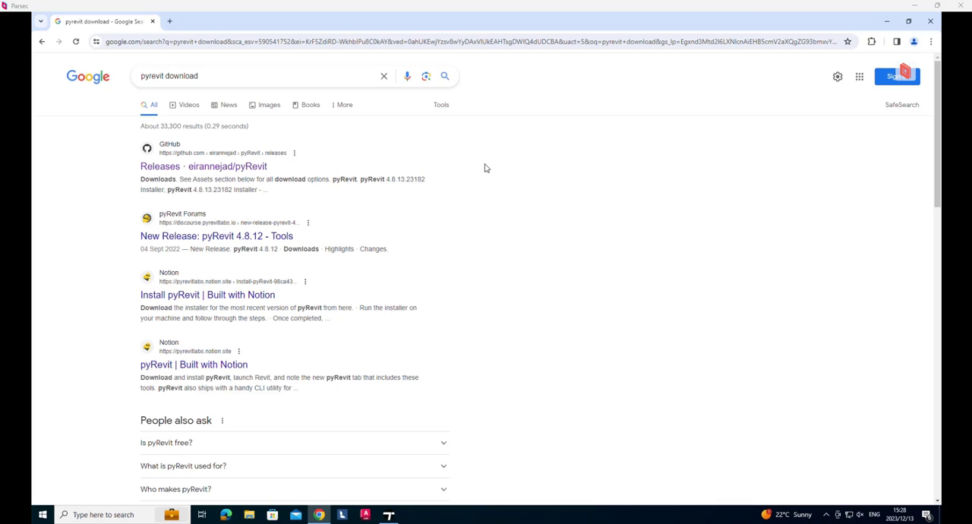
{"action": "mouse_move", "coordinate": [410, 177]}
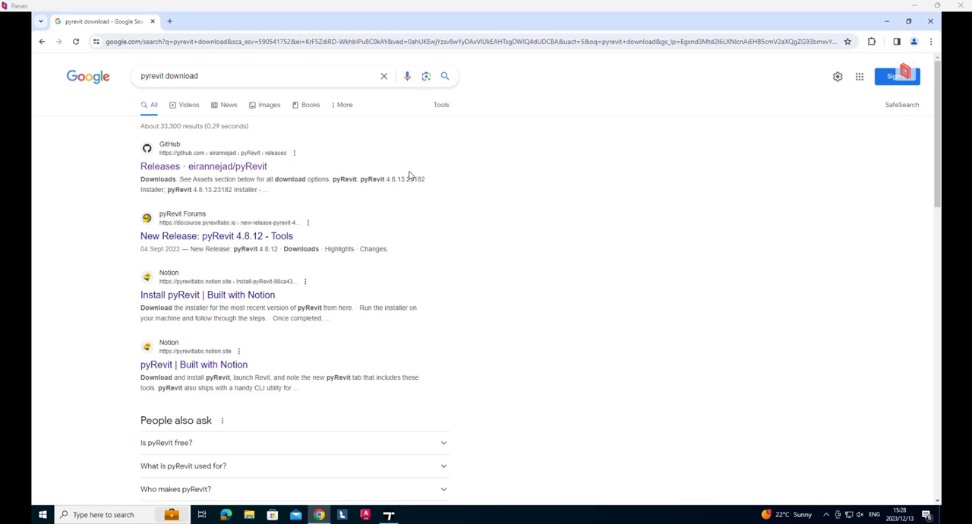
{"action": "mouse_move", "coordinate": [379, 149]}
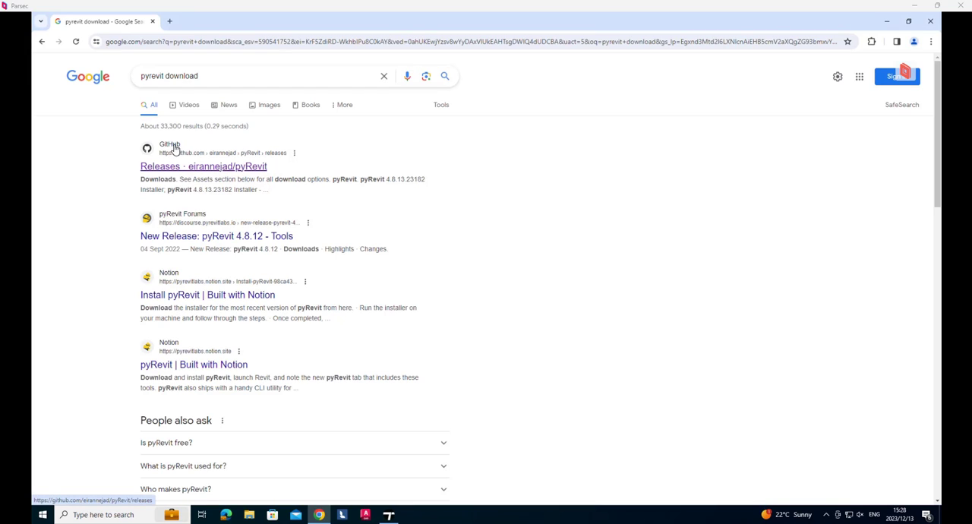
Download the pyRevit 4.8.13.23182 installer from GitHub Releases and launch it from Chrome's downloads
{"action": "left_click", "coordinate": [204, 167]}
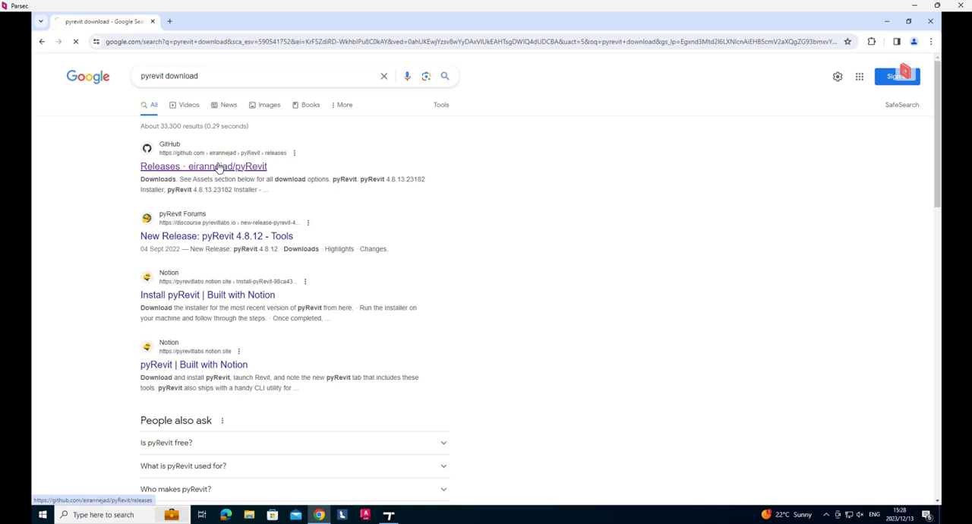
{"action": "left_click", "coordinate": [204, 166]}
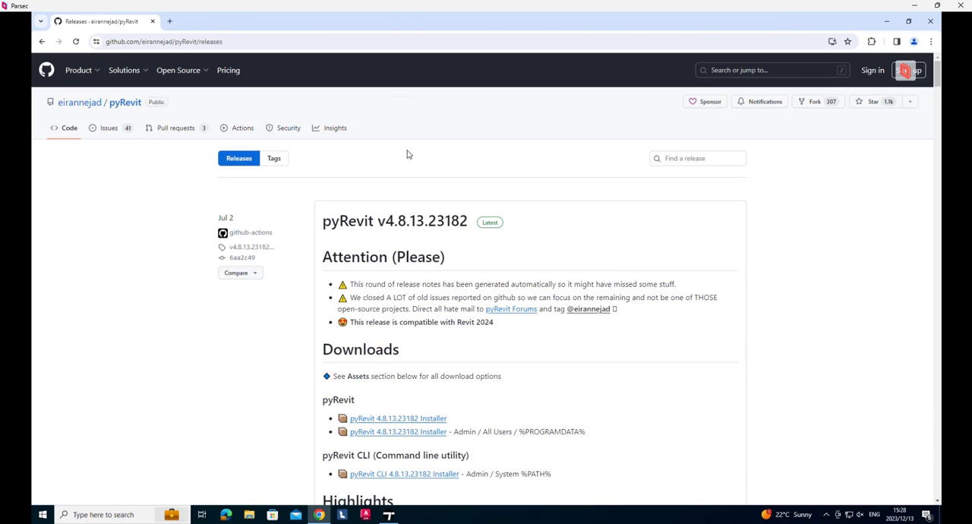
{"action": "scroll", "scroll_direction": "down", "scroll_amount": 3}
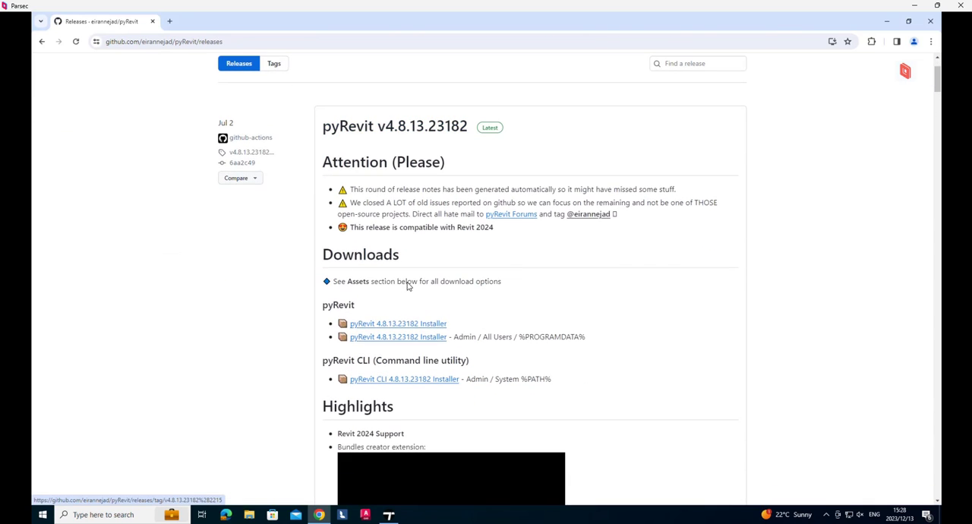
{"action": "mouse_move", "coordinate": [398, 322]}
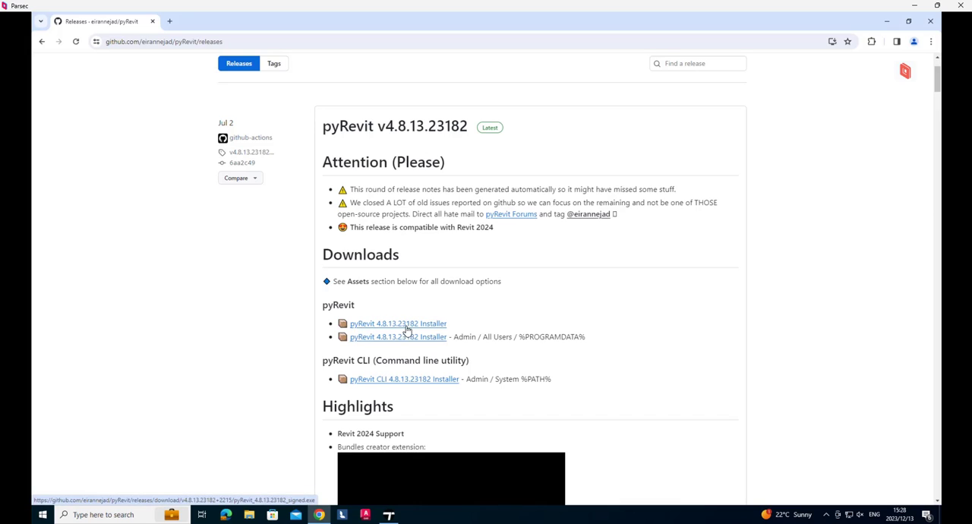
{"action": "left_click", "coordinate": [398, 322]}
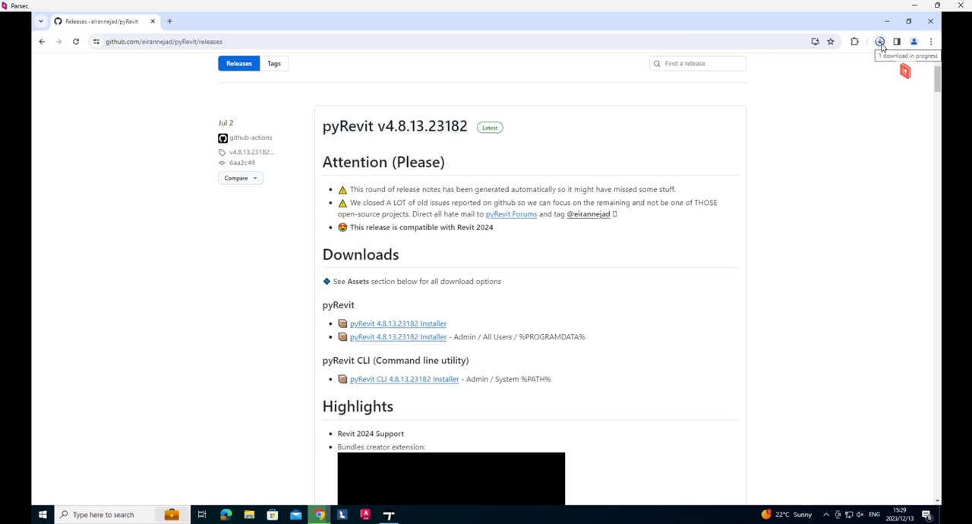
{"action": "left_click", "coordinate": [881, 41]}
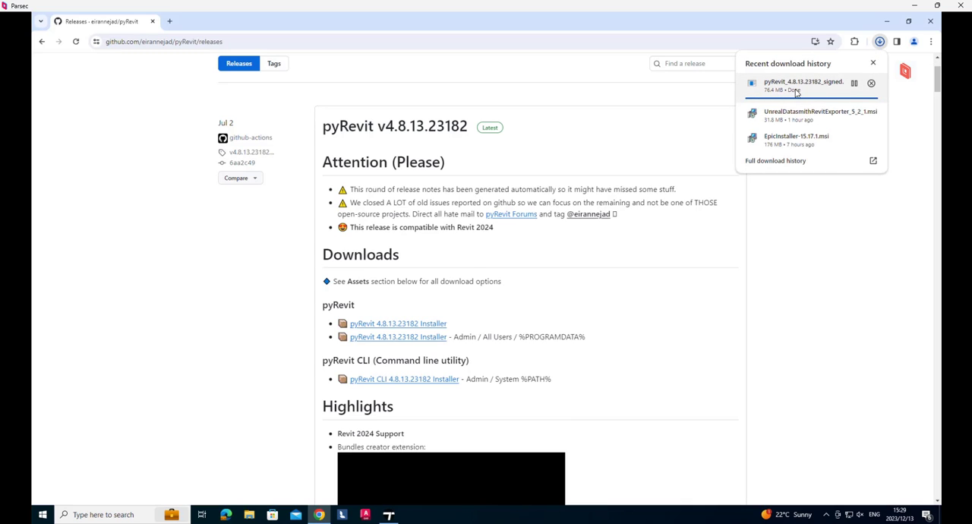
{"action": "left_click", "coordinate": [729, 99]}
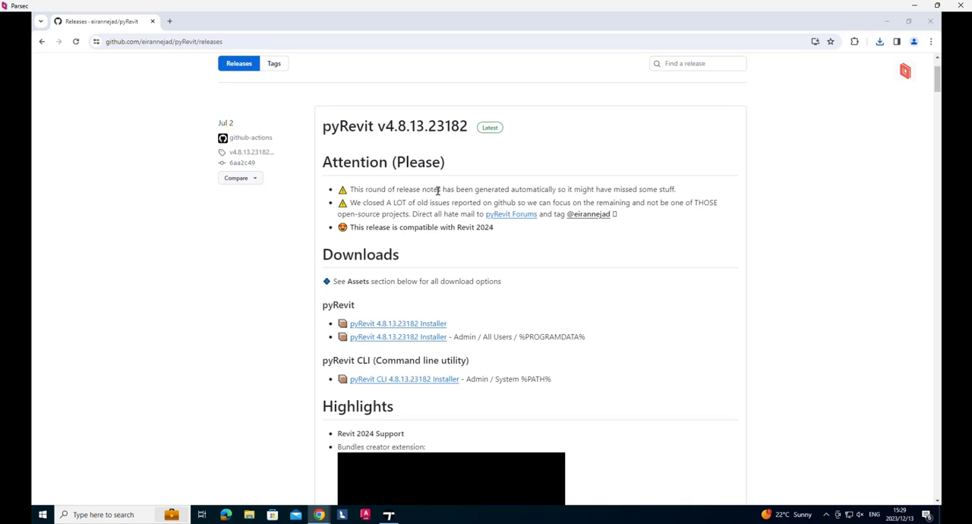
{"action": "mouse_move", "coordinate": [468, 201]}
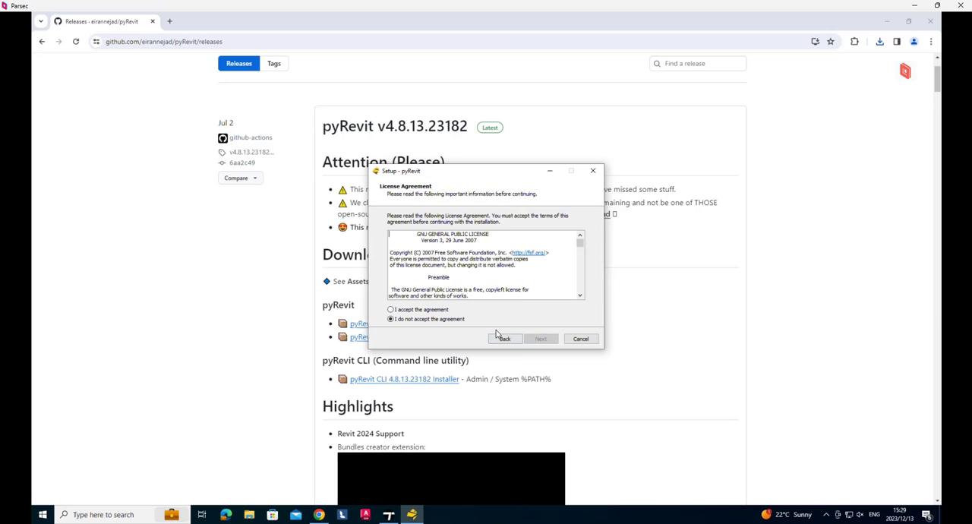
Accept the license, keep default components, and complete the pyRevit Setup wizard
{"action": "left_click", "coordinate": [390, 310]}
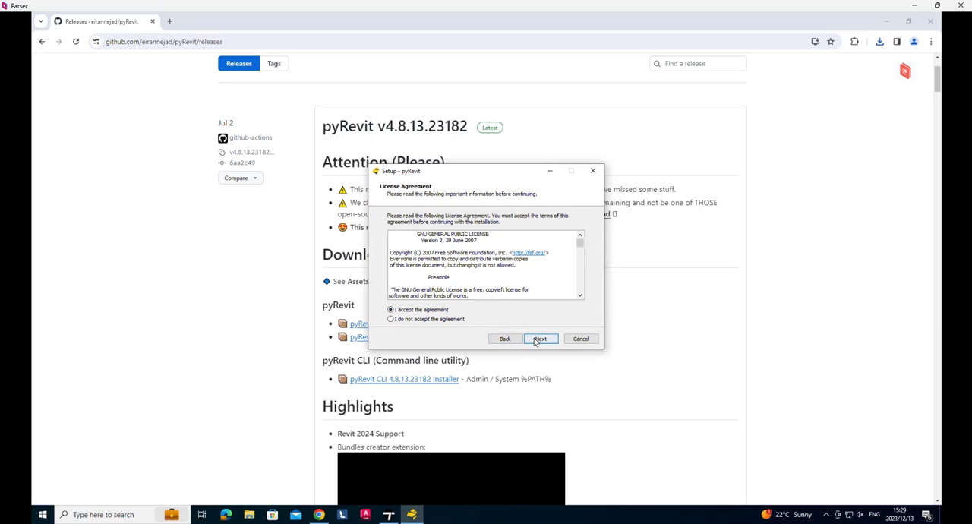
{"action": "left_click", "coordinate": [541, 338]}
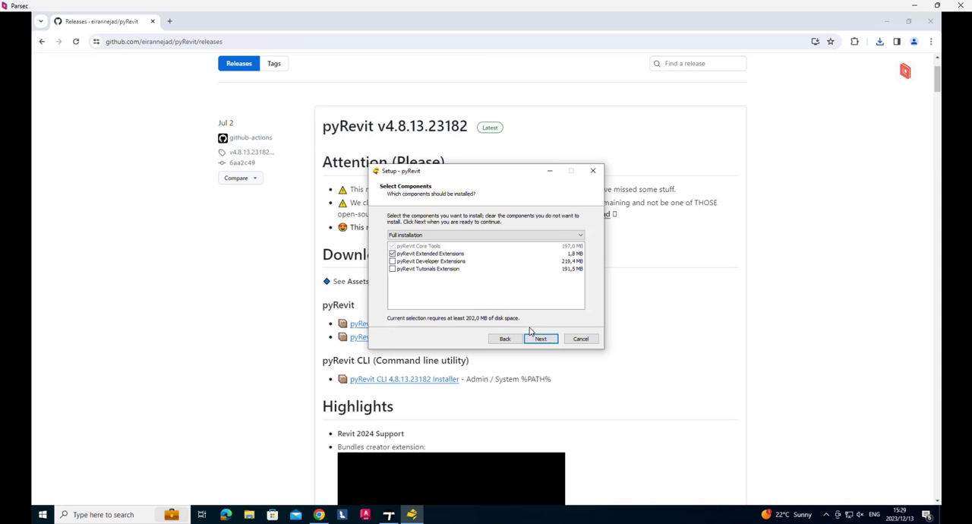
{"action": "left_click", "coordinate": [541, 339]}
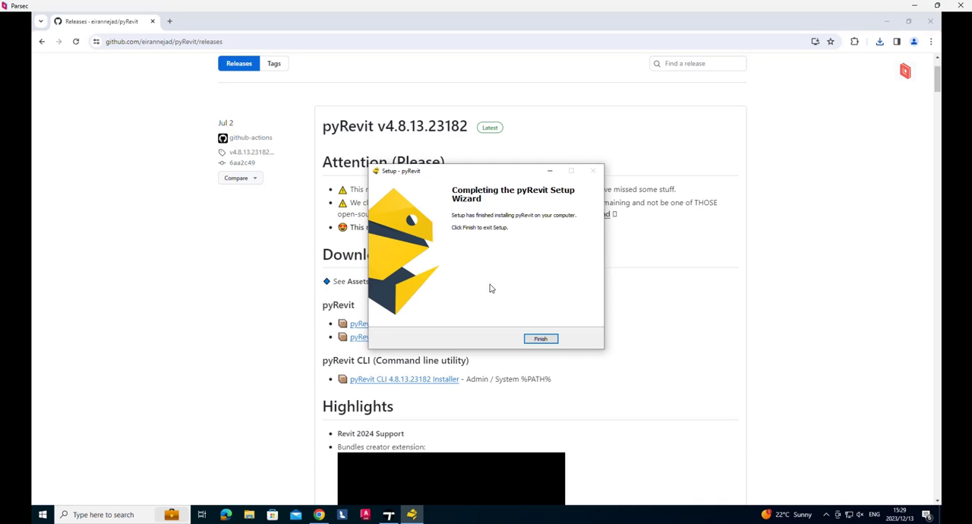
{"action": "left_click", "coordinate": [541, 339]}
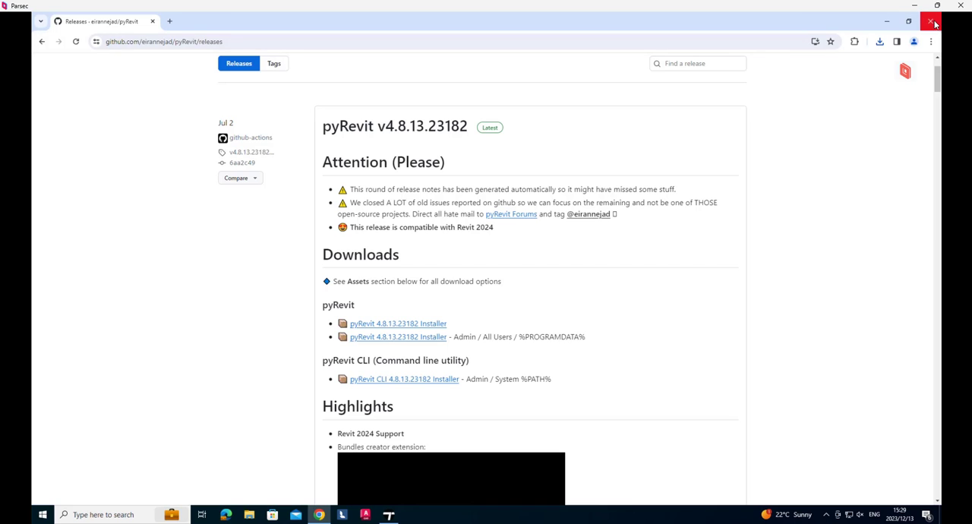
Close Chrome and launch Revit 2024 from its desktop shortcut
{"action": "left_click", "coordinate": [932, 21]}
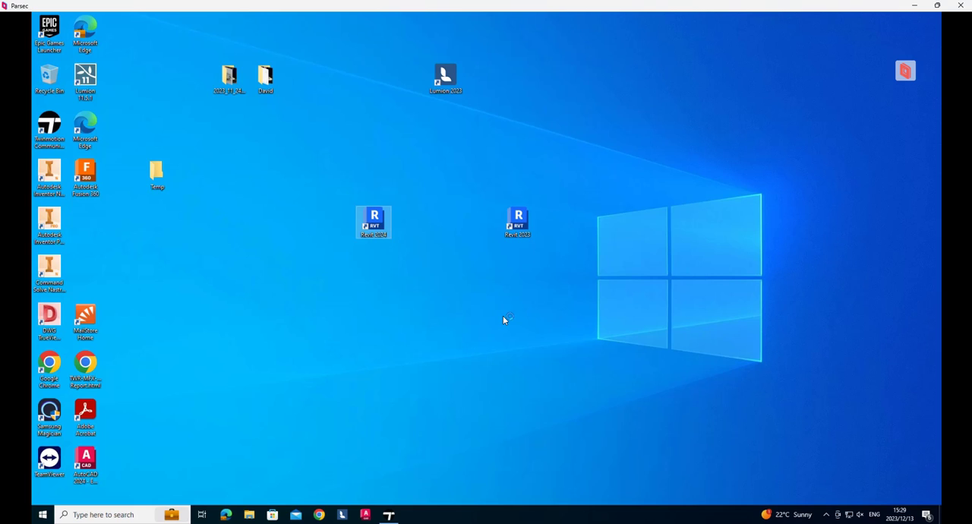
{"action": "mouse_move", "coordinate": [485, 318]}
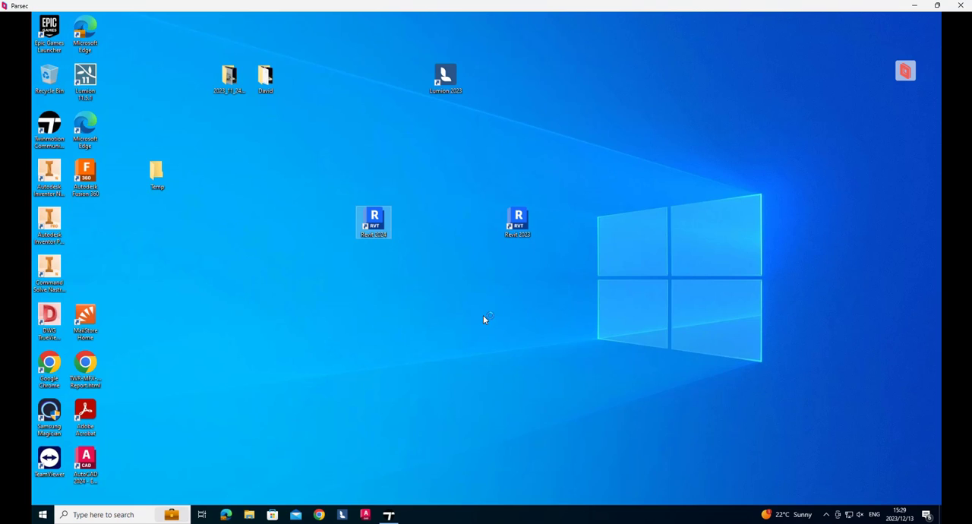
{"action": "mouse_move", "coordinate": [490, 325]}
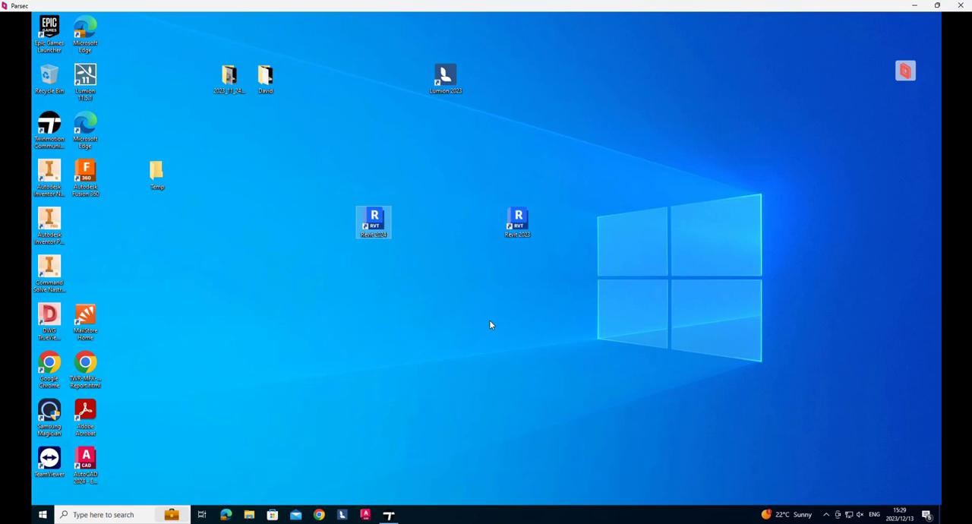
{"action": "mouse_move", "coordinate": [463, 319]}
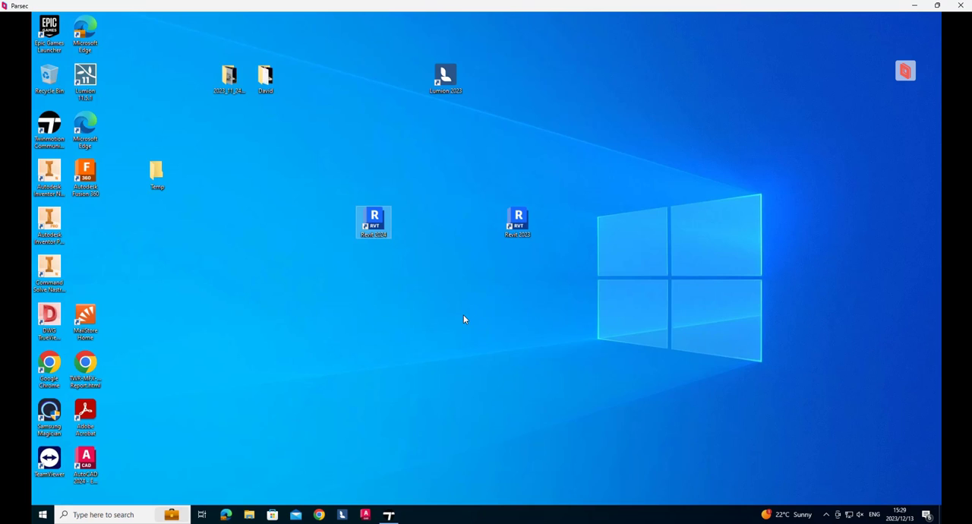
{"action": "mouse_move", "coordinate": [468, 319]}
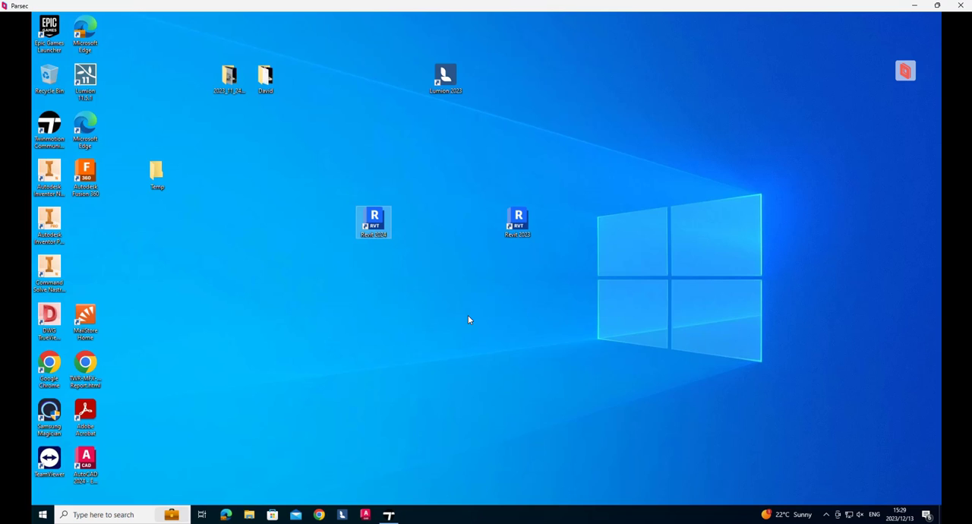
{"action": "double_click", "coordinate": [374, 221]}
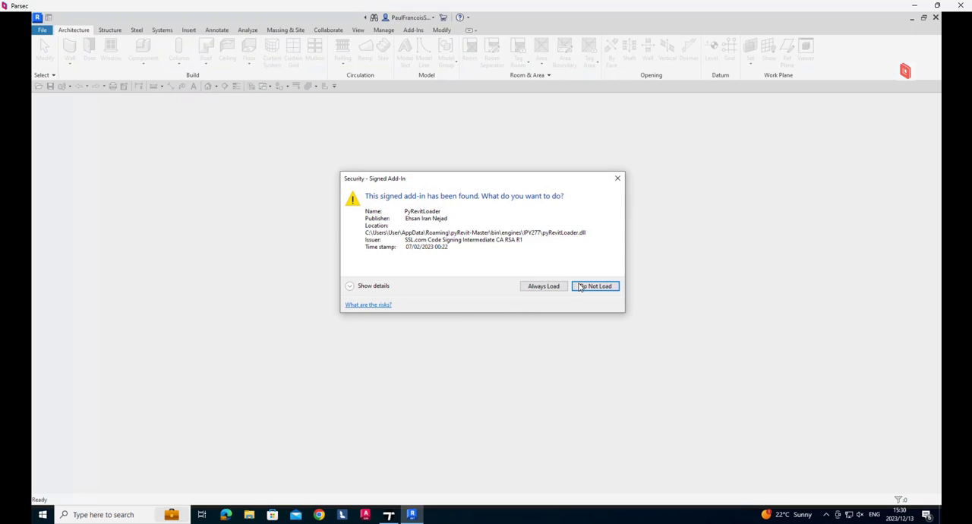
{"action": "mouse_move", "coordinate": [544, 286]}
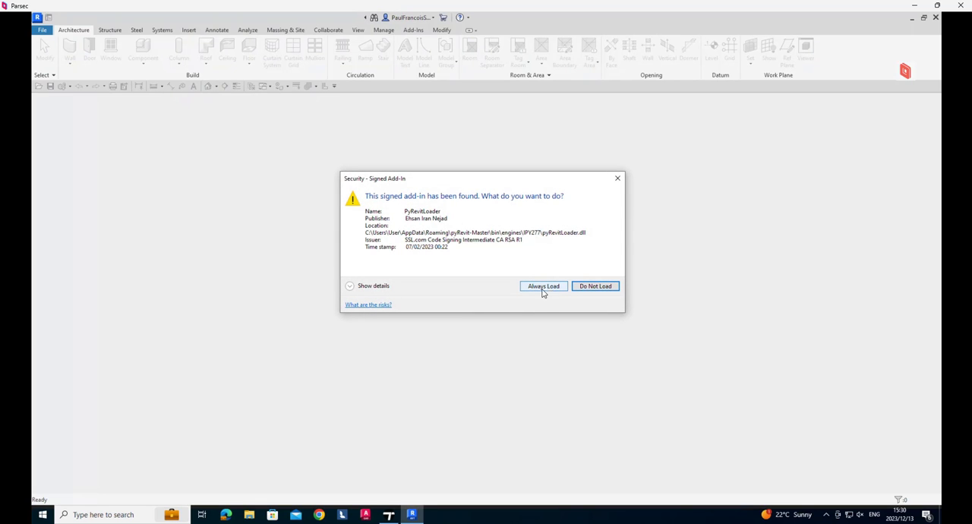
Choose Always Load for the signed PyRevitLoader add-in so Revit reaches its Home screen
{"action": "left_click", "coordinate": [544, 286]}
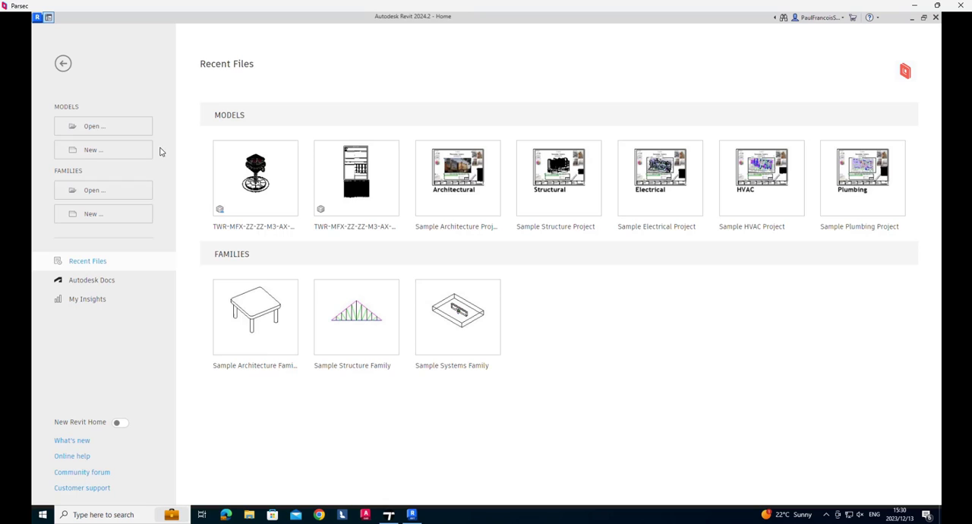
{"action": "mouse_move", "coordinate": [104, 286]}
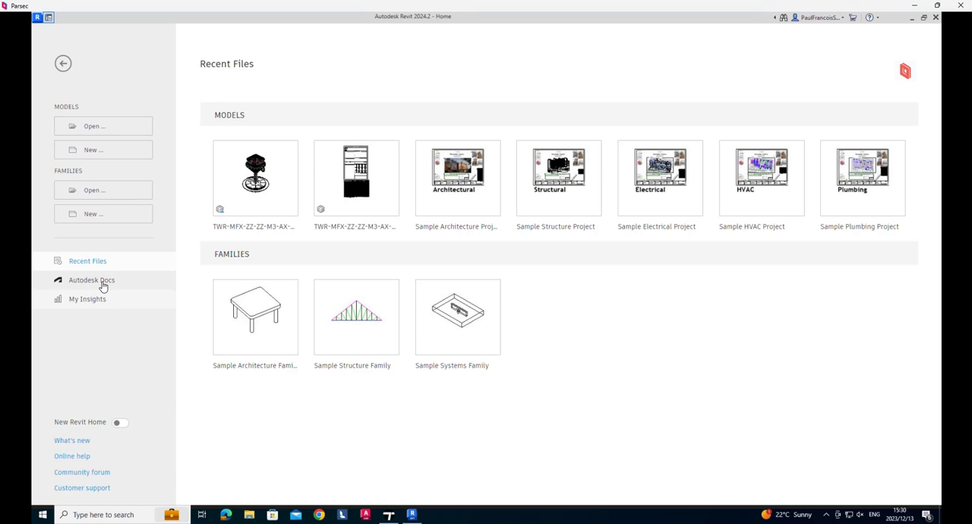
In Autodesk Docs, switch to MGFX Revit Essentials 2024 and reach the EDS MGFX Electrical collaboration folder
{"action": "left_click", "coordinate": [91, 279]}
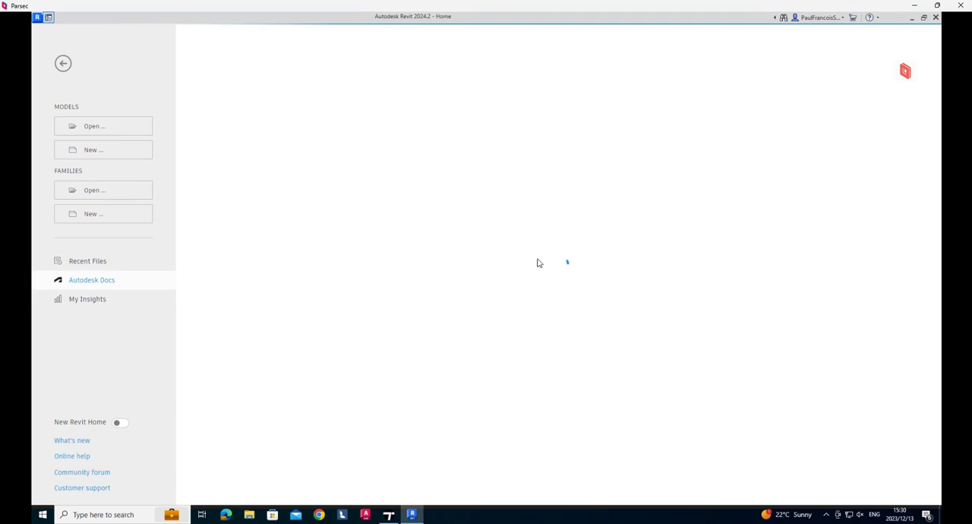
{"action": "mouse_move", "coordinate": [358, 226]}
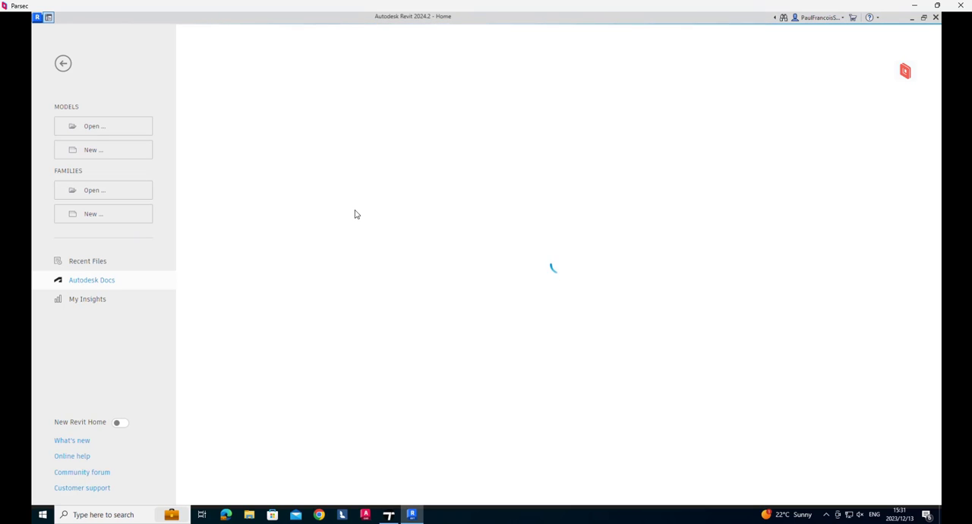
{"action": "left_click", "coordinate": [297, 70]}
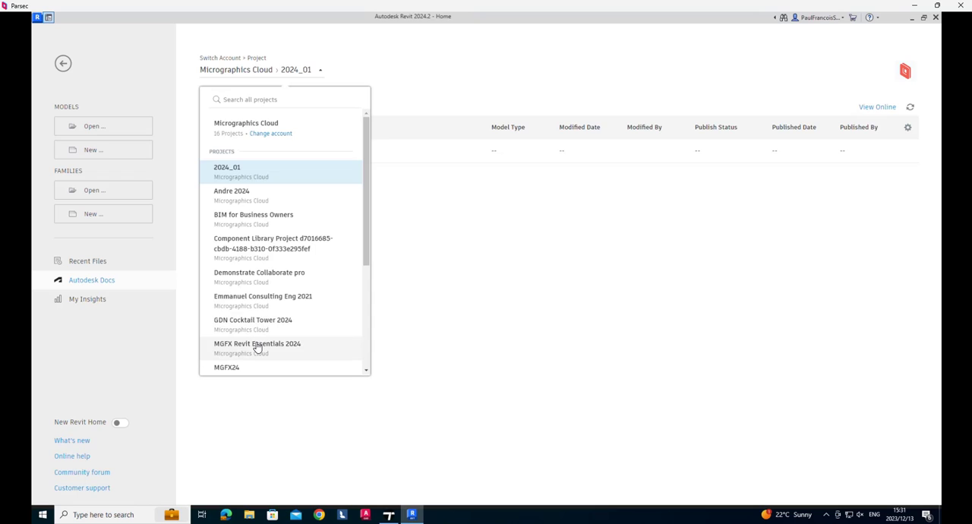
{"action": "left_click", "coordinate": [258, 343]}
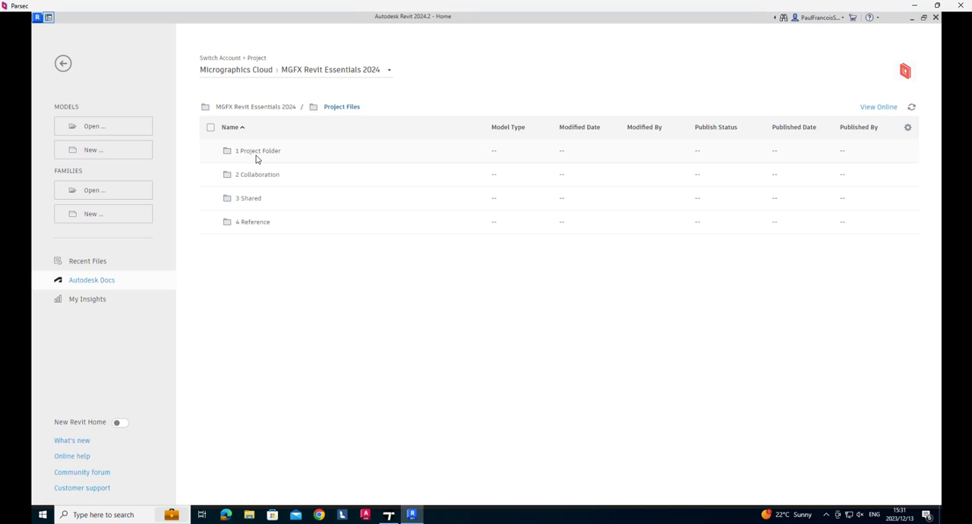
{"action": "double_click", "coordinate": [258, 150]}
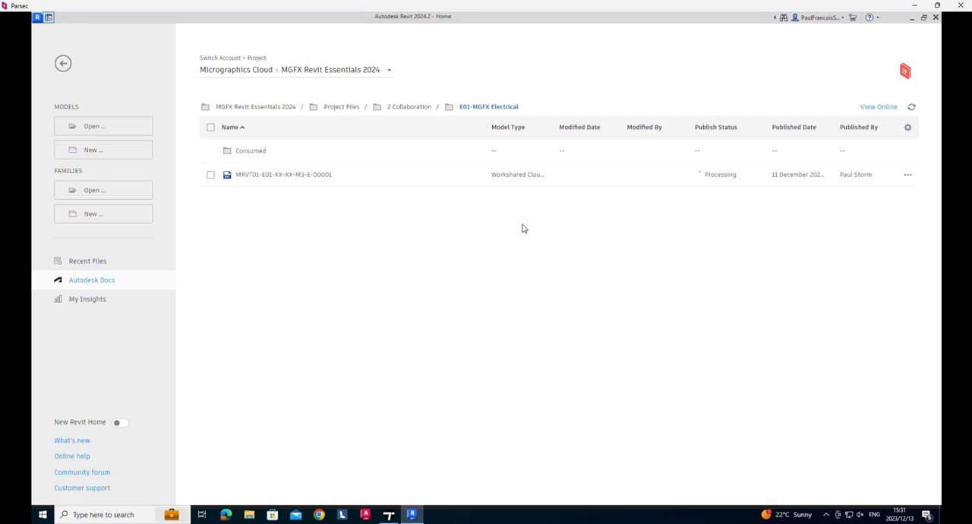
Open the workshared electrical cloud model to its Ground Level - WIP - Phase A floor plan
{"action": "double_click", "coordinate": [283, 173]}
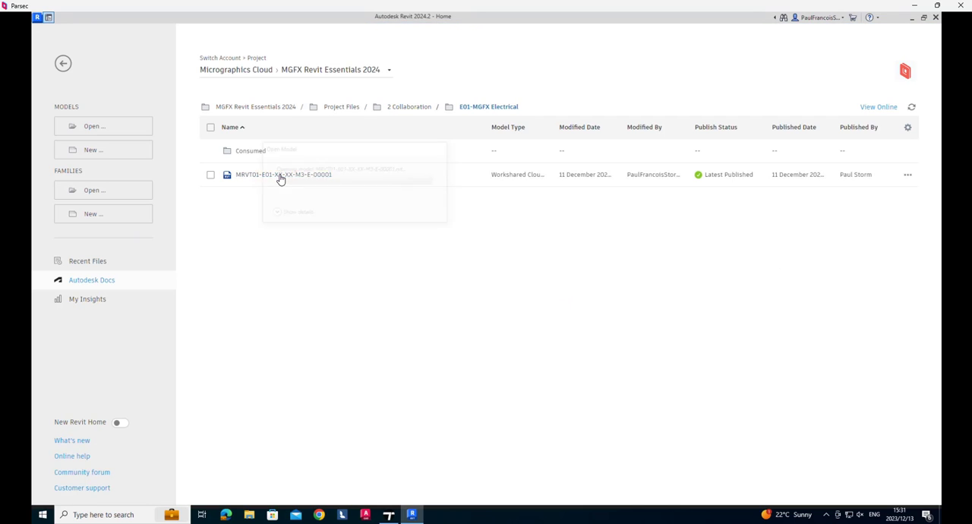
{"action": "double_click", "coordinate": [283, 173]}
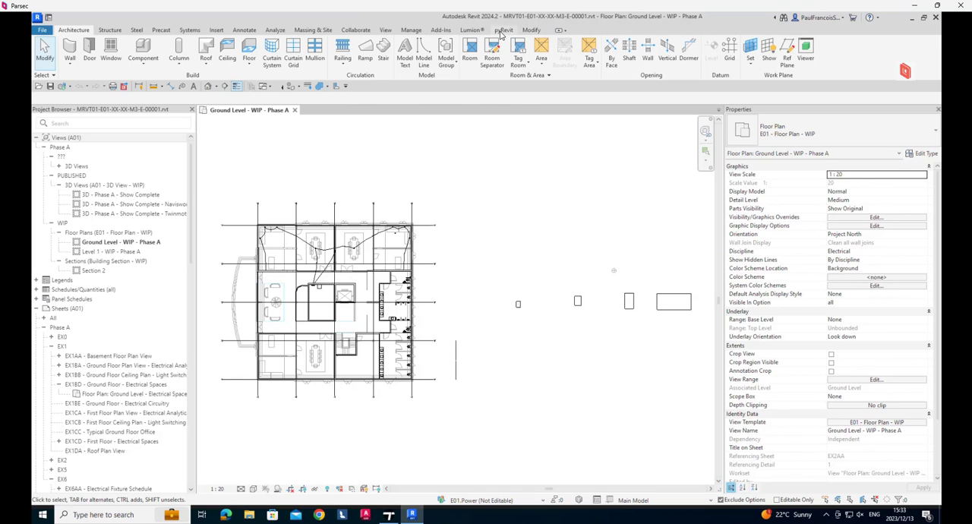
Show the pyRevit Wipe menu of cleanup commands over the floor plan
{"action": "left_click", "coordinate": [505, 30]}
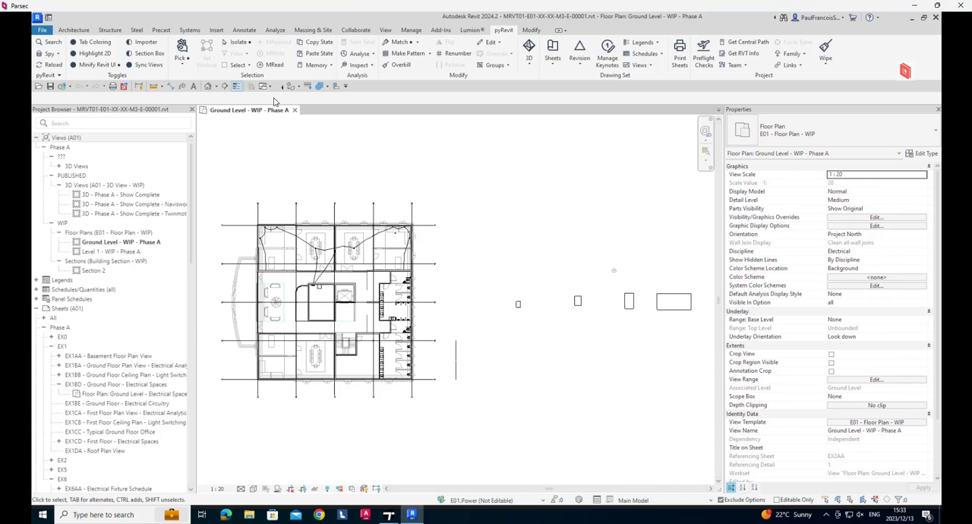
{"action": "mouse_move", "coordinate": [478, 54]}
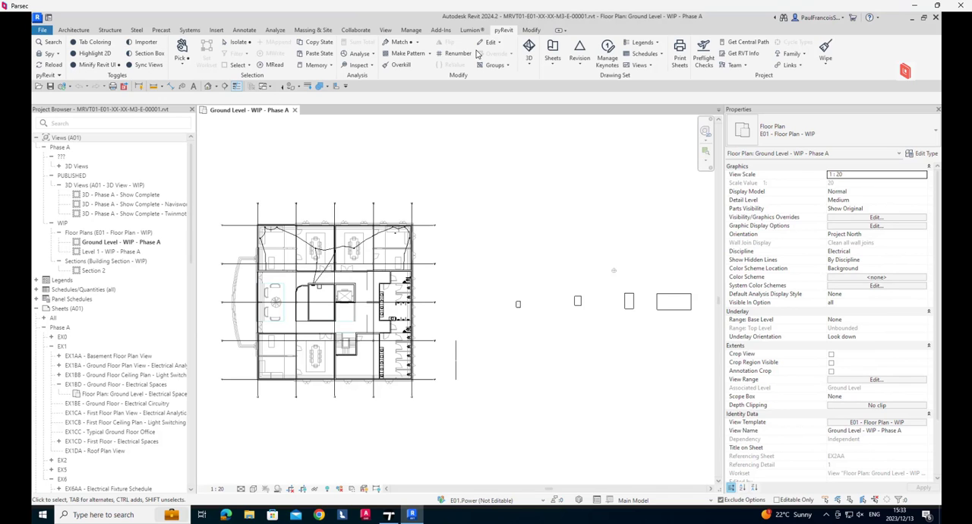
{"action": "mouse_move", "coordinate": [827, 53]}
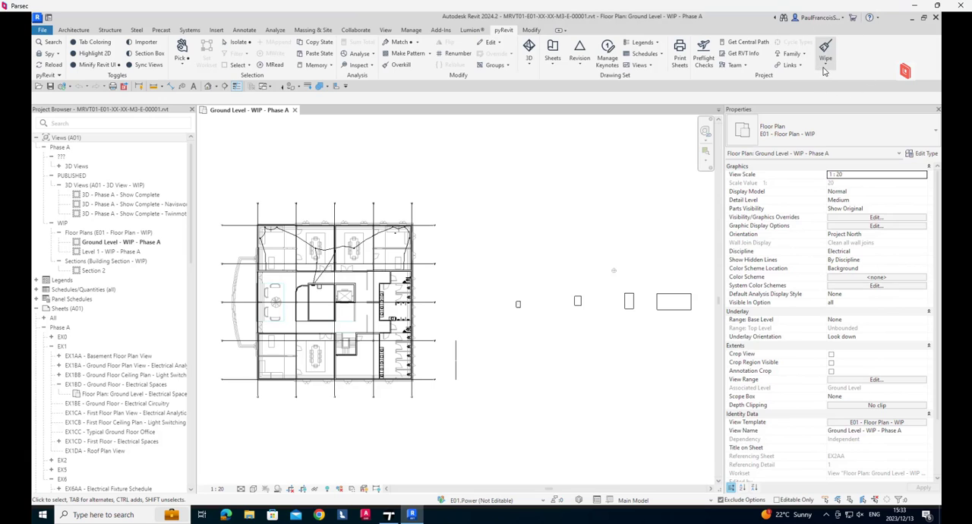
{"action": "left_click", "coordinate": [826, 53]}
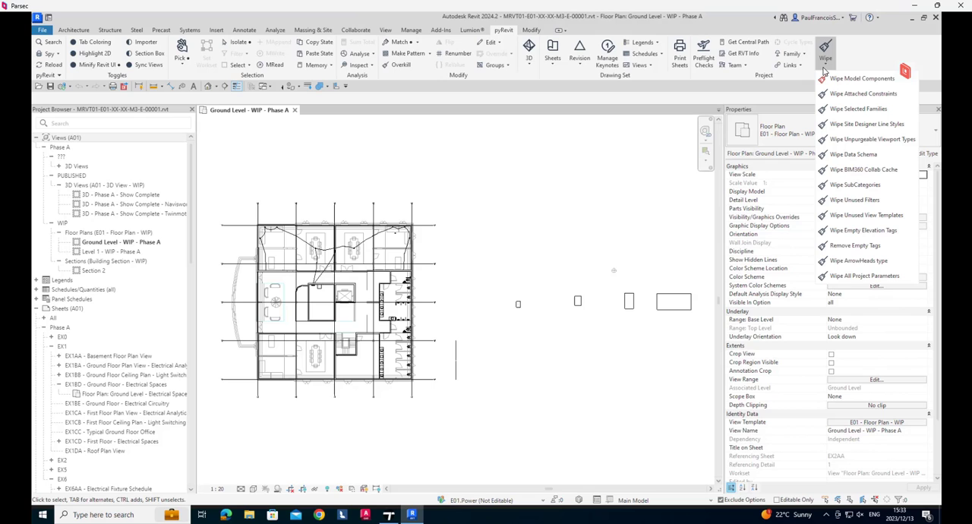
{"action": "mouse_move", "coordinate": [863, 94]}
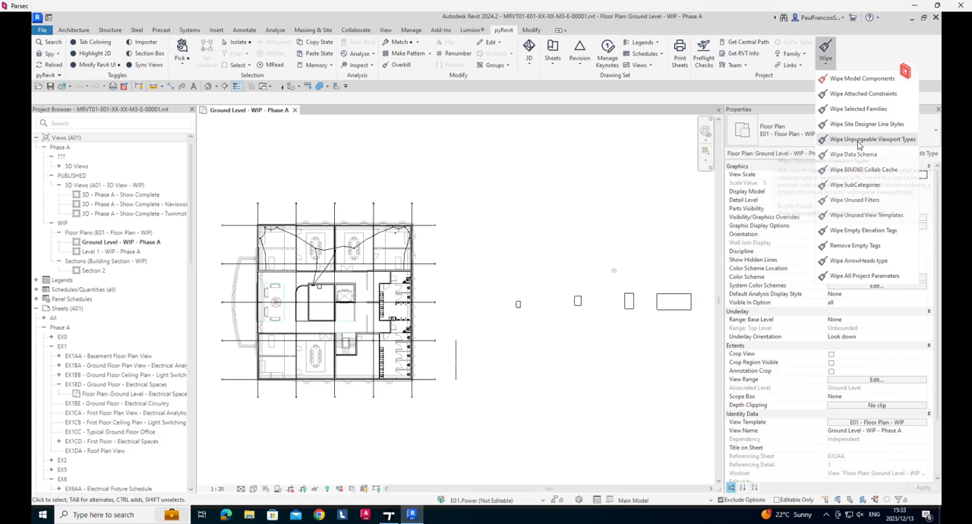
{"action": "mouse_move", "coordinate": [872, 140]}
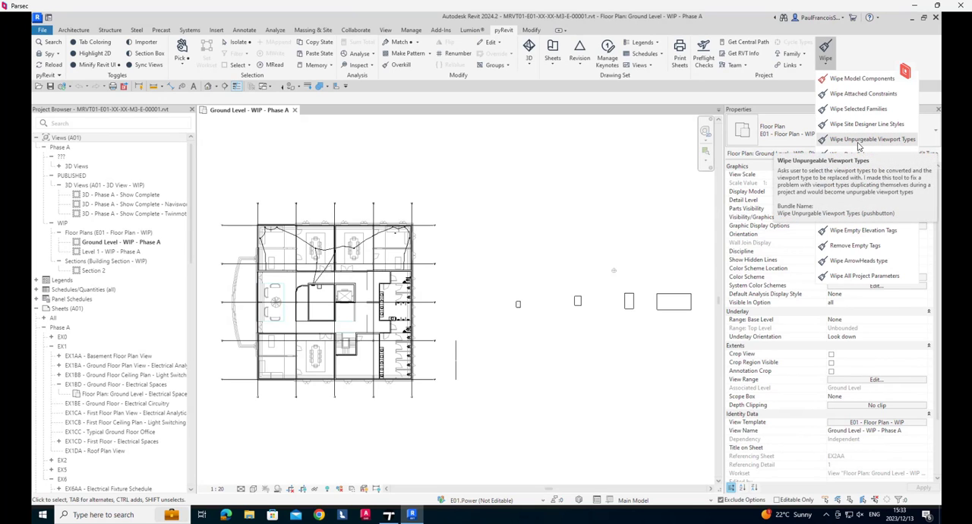
{"action": "mouse_move", "coordinate": [853, 155]}
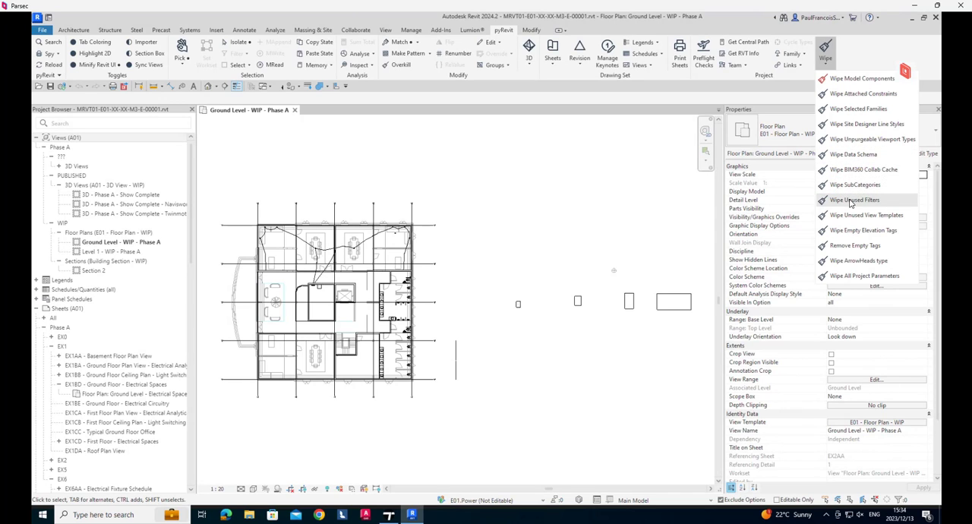
{"action": "mouse_move", "coordinate": [864, 277]}
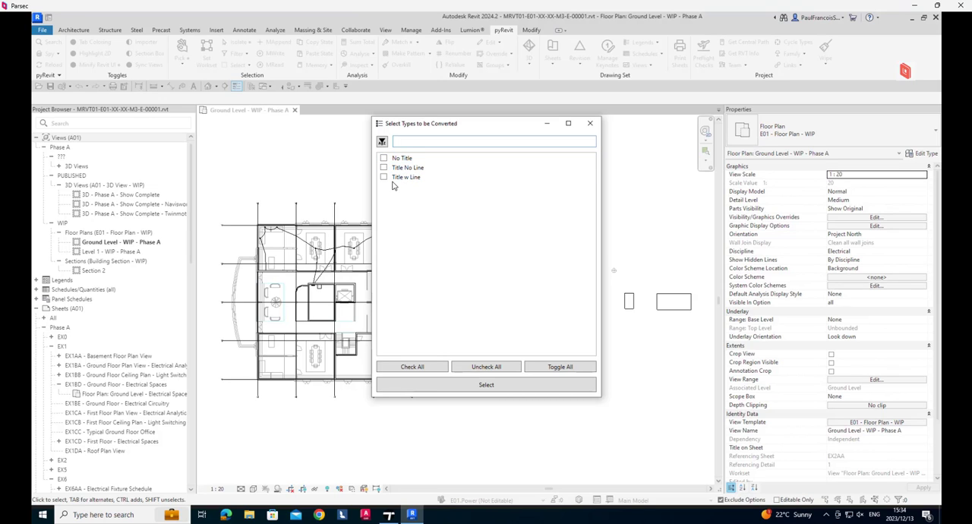
Convert the No Title viewport type to Title No Line and dismiss the completion message
{"action": "left_click", "coordinate": [401, 158]}
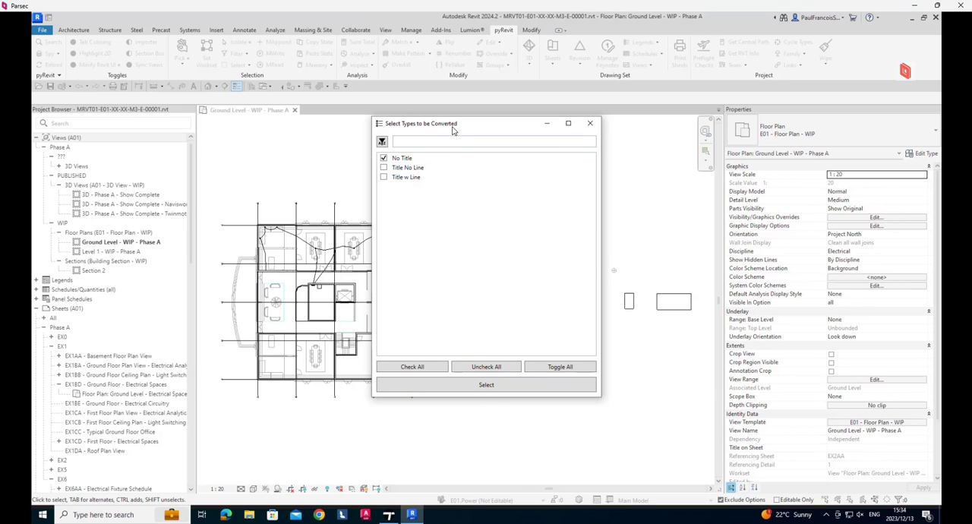
{"action": "left_click", "coordinate": [486, 384]}
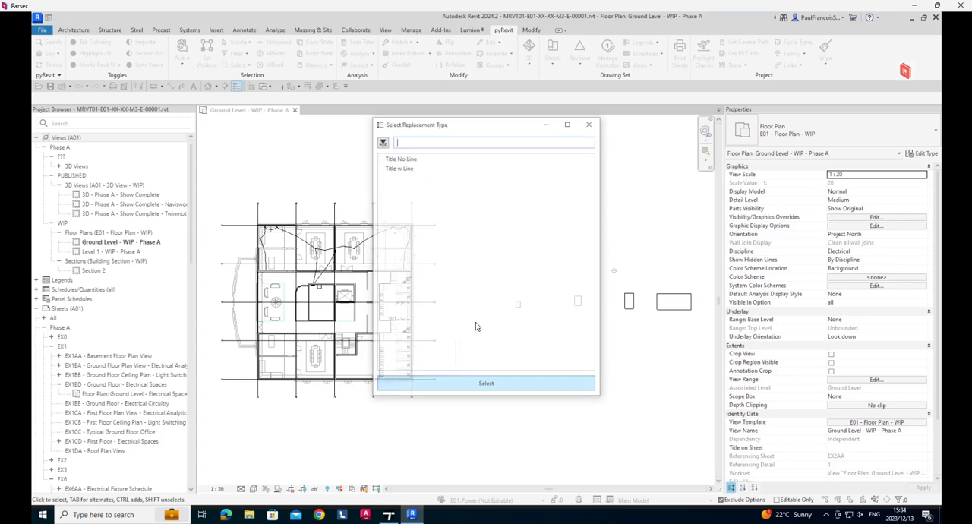
{"action": "left_click", "coordinate": [398, 167]}
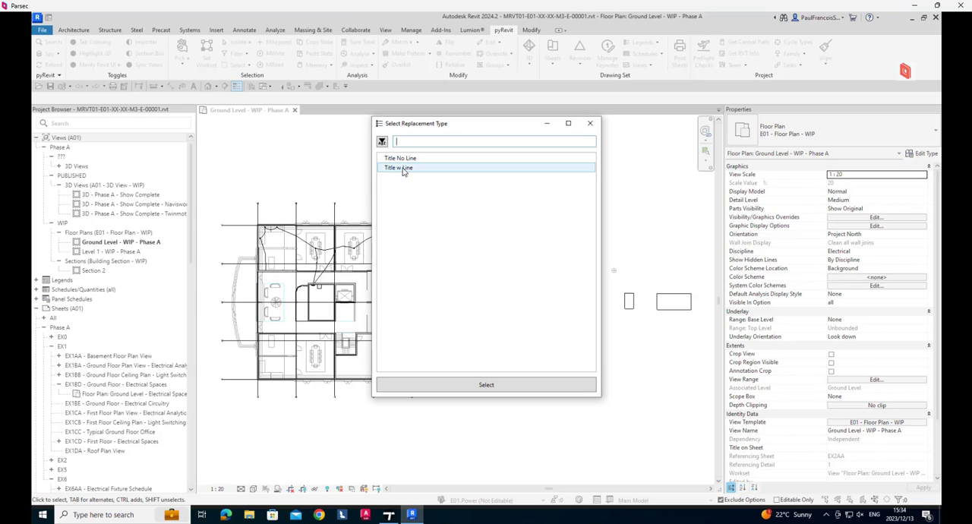
{"action": "left_click", "coordinate": [401, 158]}
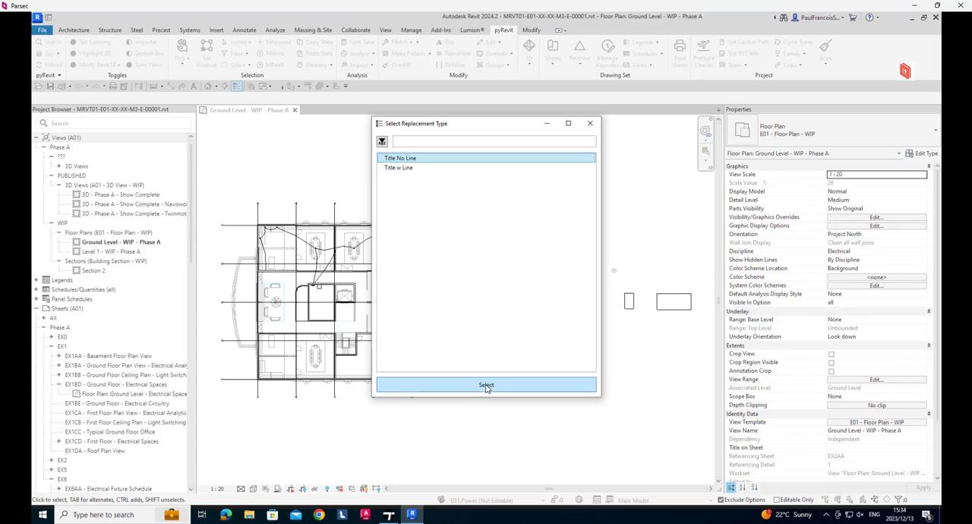
{"action": "left_click", "coordinate": [486, 386]}
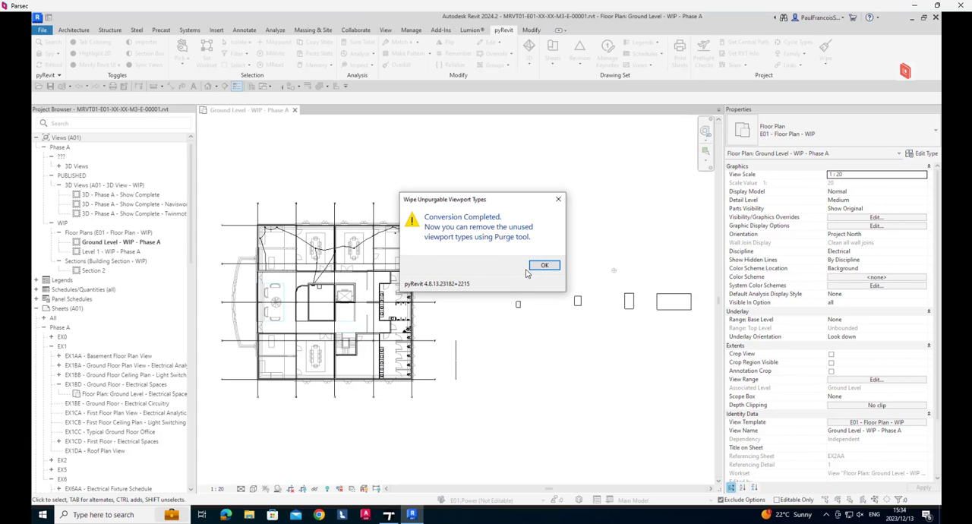
{"action": "left_click", "coordinate": [544, 264]}
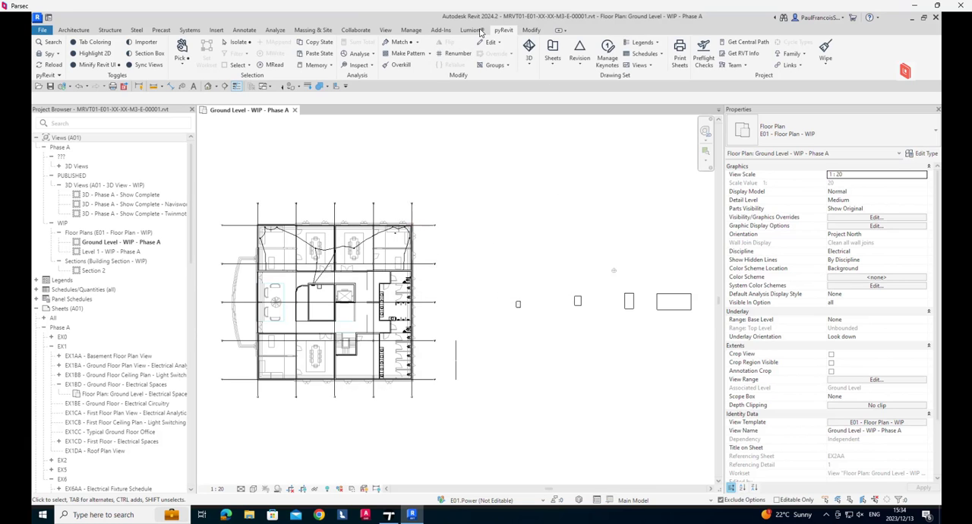
Run Manage > Purge Unused and scroll down to the Viewport category
{"action": "left_click", "coordinate": [411, 30]}
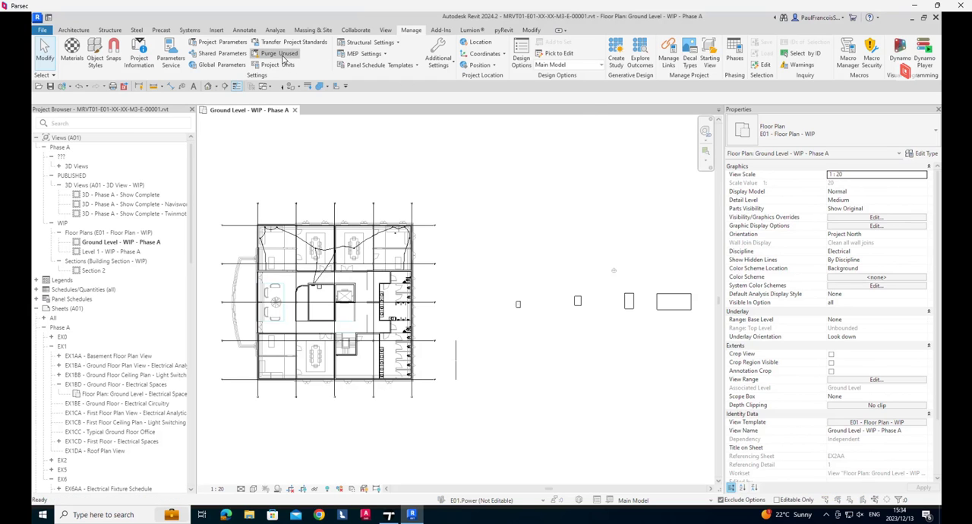
{"action": "left_click", "coordinate": [276, 53]}
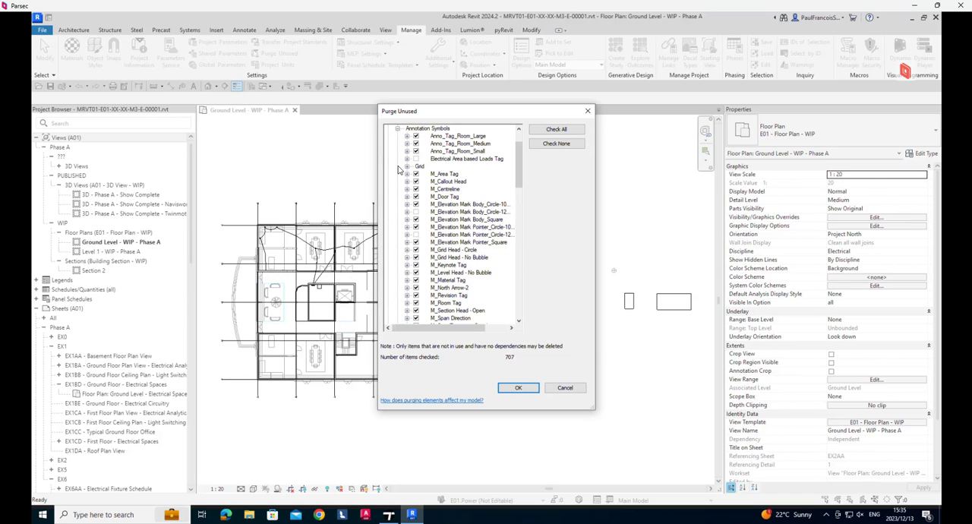
{"action": "scroll", "scroll_direction": "down", "scroll_amount": 3}
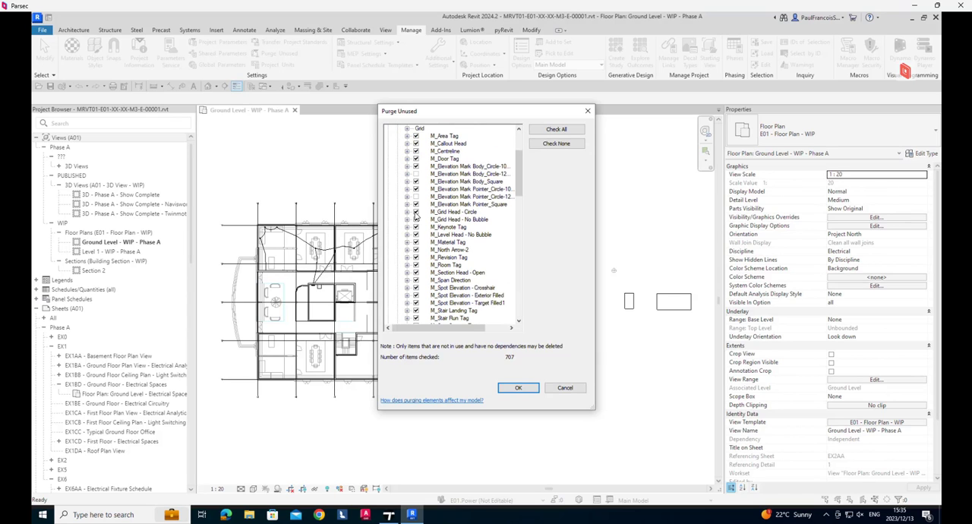
{"action": "scroll", "scroll_direction": "down", "scroll_amount": 3}
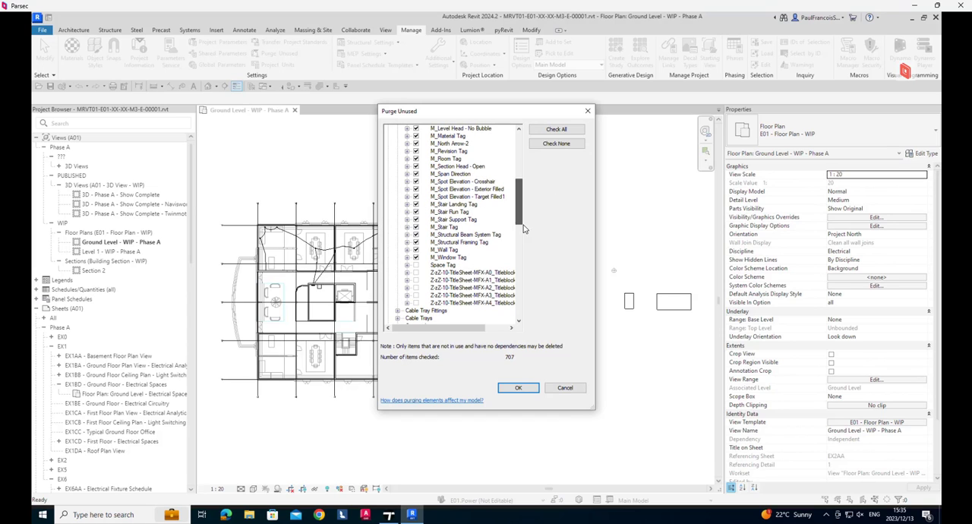
{"action": "scroll", "scroll_direction": "down", "scroll_amount": 3}
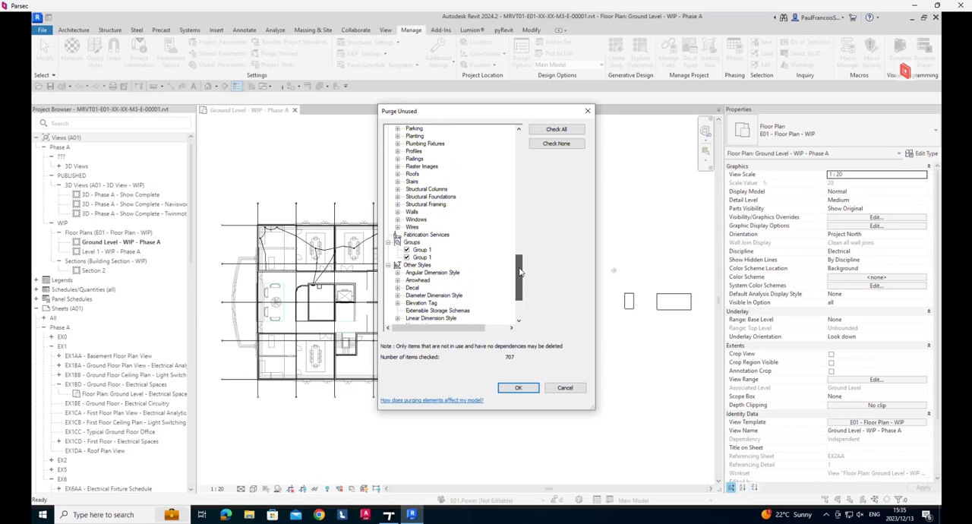
{"action": "scroll", "scroll_direction": "down", "scroll_amount": 3}
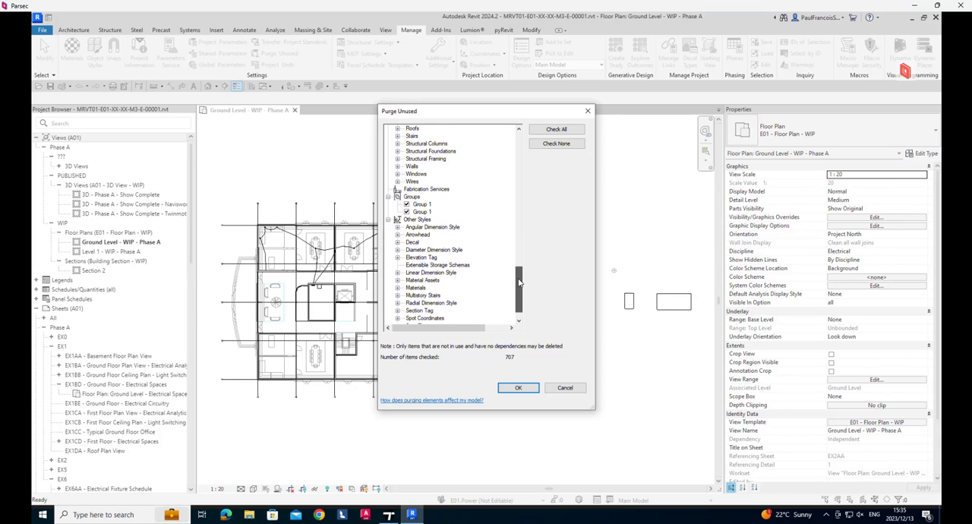
{"action": "scroll", "scroll_direction": "down", "scroll_amount": 3}
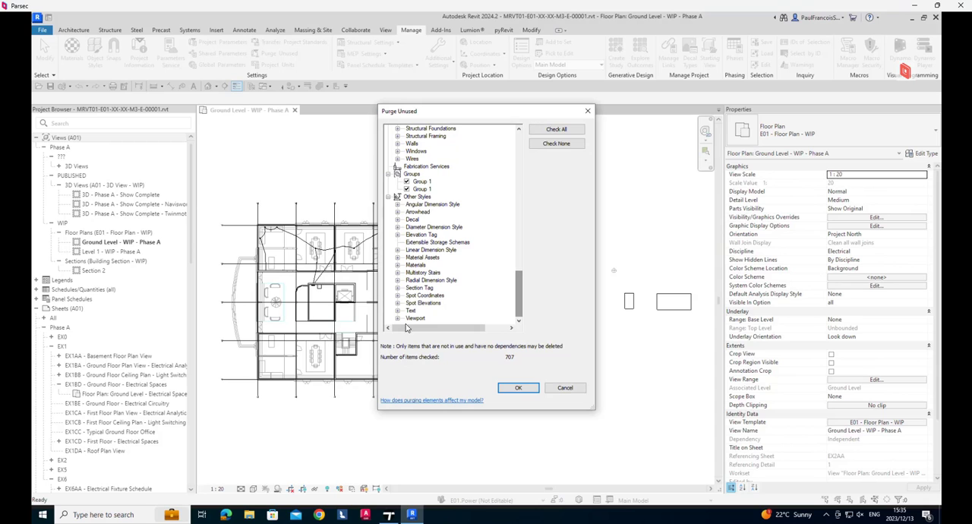
{"action": "scroll", "scroll_direction": "down", "scroll_amount": 3}
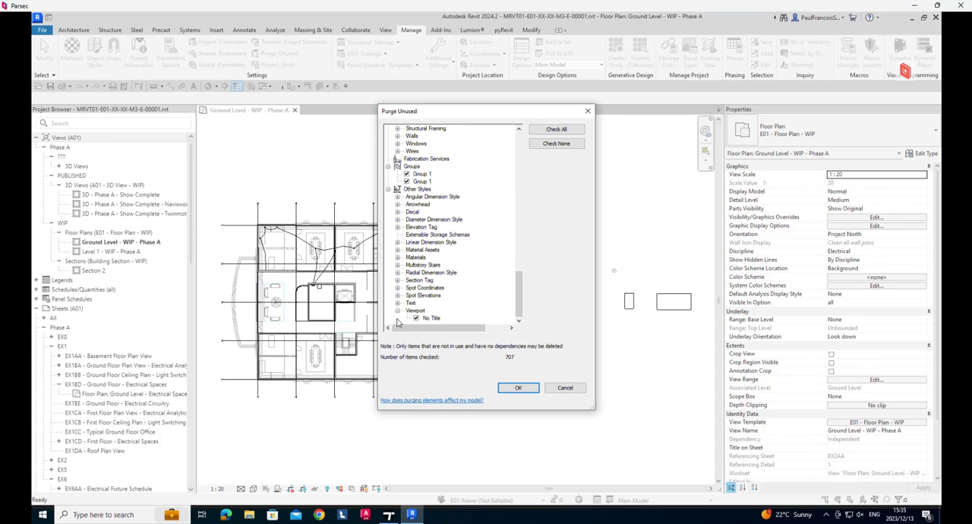
Check only the No Title viewport type and purge it from the model
{"action": "left_click", "coordinate": [416, 318]}
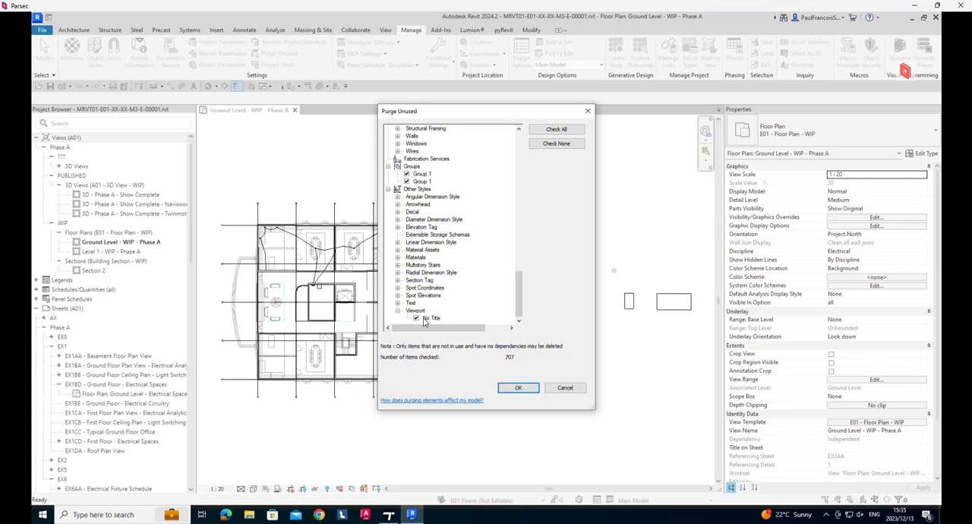
{"action": "left_click", "coordinate": [556, 143]}
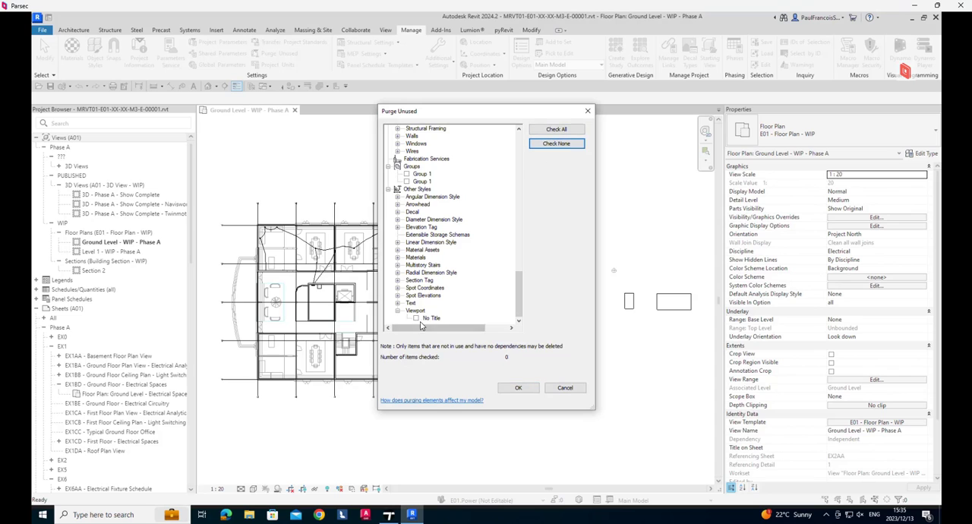
{"action": "left_click", "coordinate": [416, 317]}
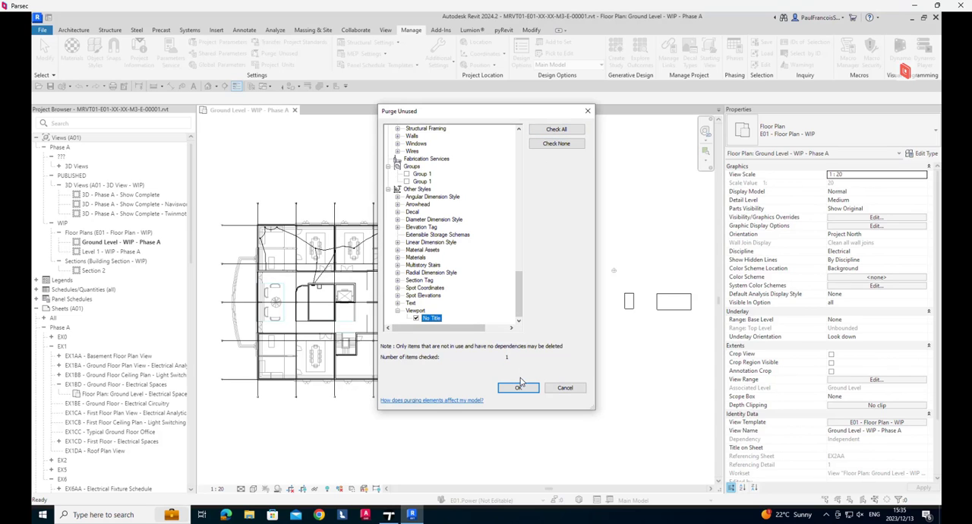
{"action": "left_click", "coordinate": [520, 387]}
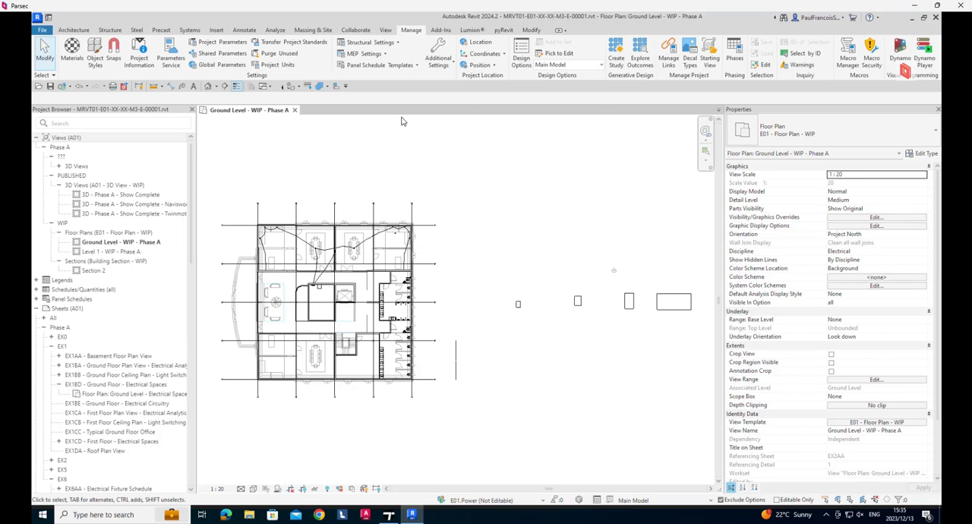
{"action": "mouse_move", "coordinate": [498, 174]}
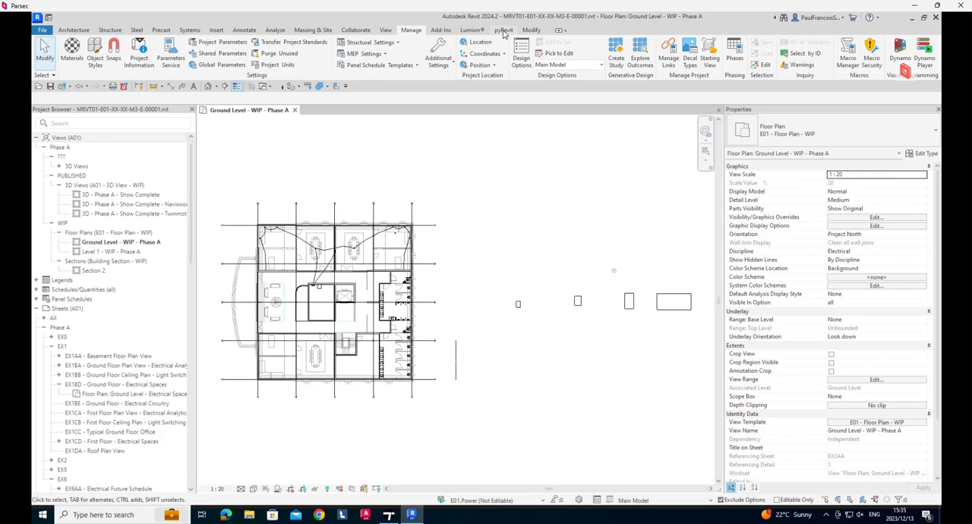
Run pyRevit's Wipe Unused View Templates to list the model's purgeable view templates
{"action": "left_click", "coordinate": [504, 30]}
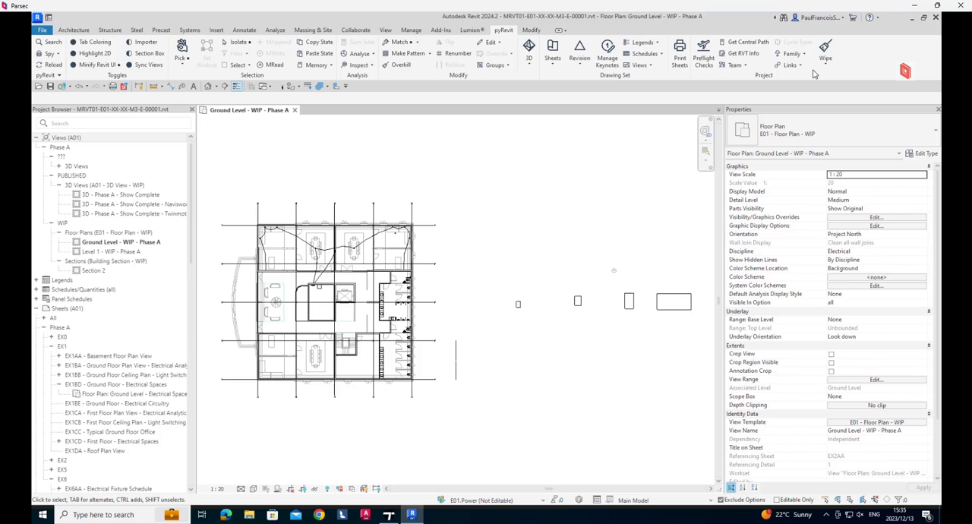
{"action": "left_click", "coordinate": [827, 52]}
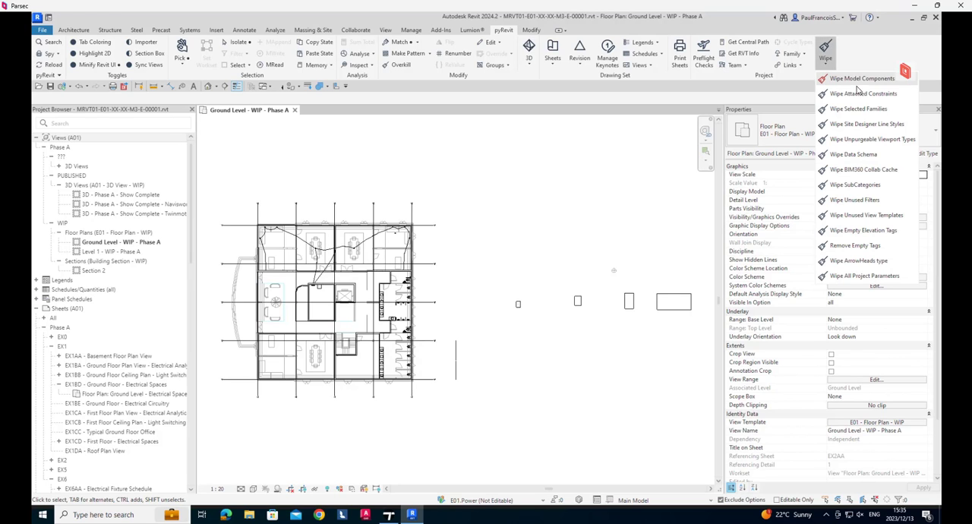
{"action": "mouse_move", "coordinate": [866, 125]}
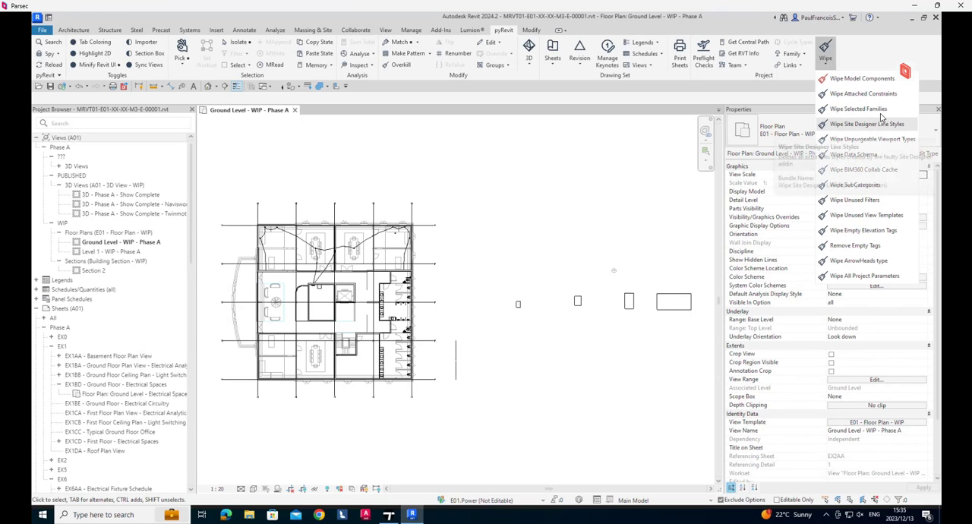
{"action": "mouse_move", "coordinate": [872, 139]}
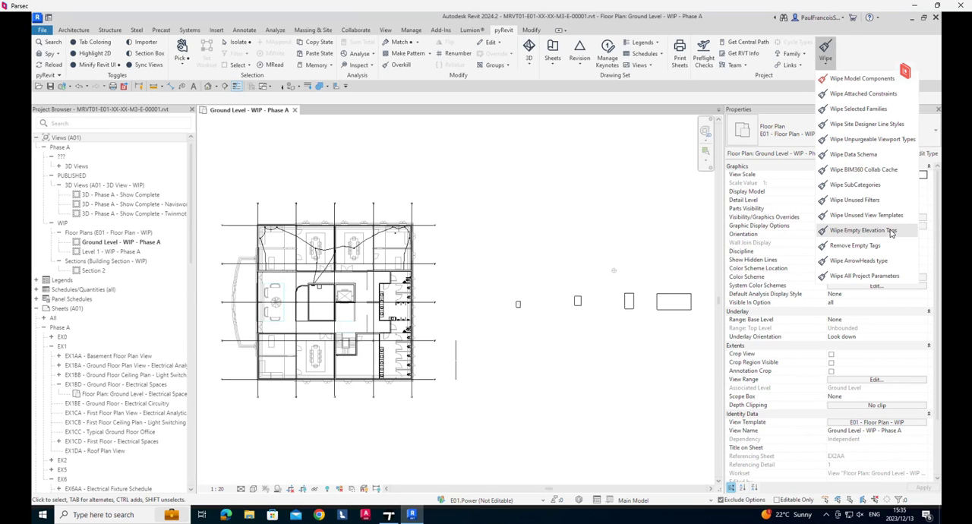
{"action": "mouse_move", "coordinate": [894, 241]}
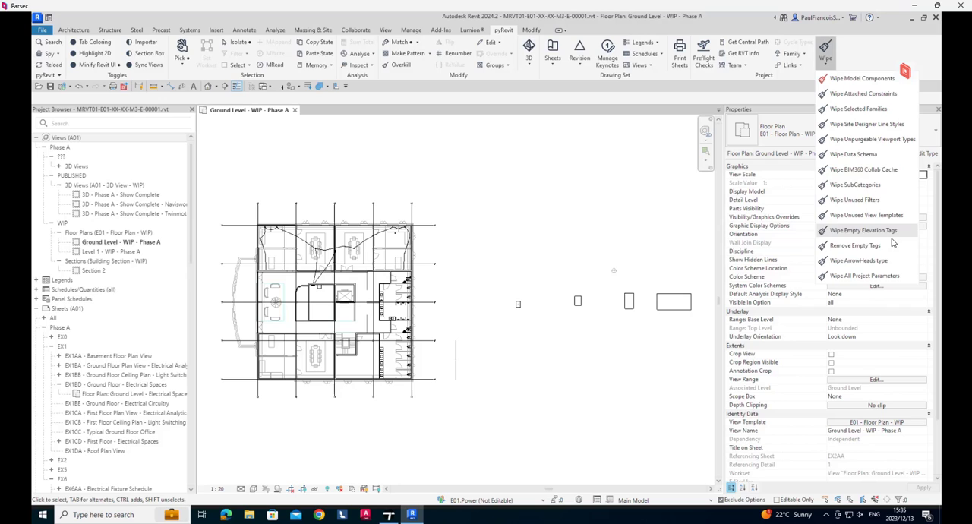
{"action": "mouse_move", "coordinate": [863, 94]}
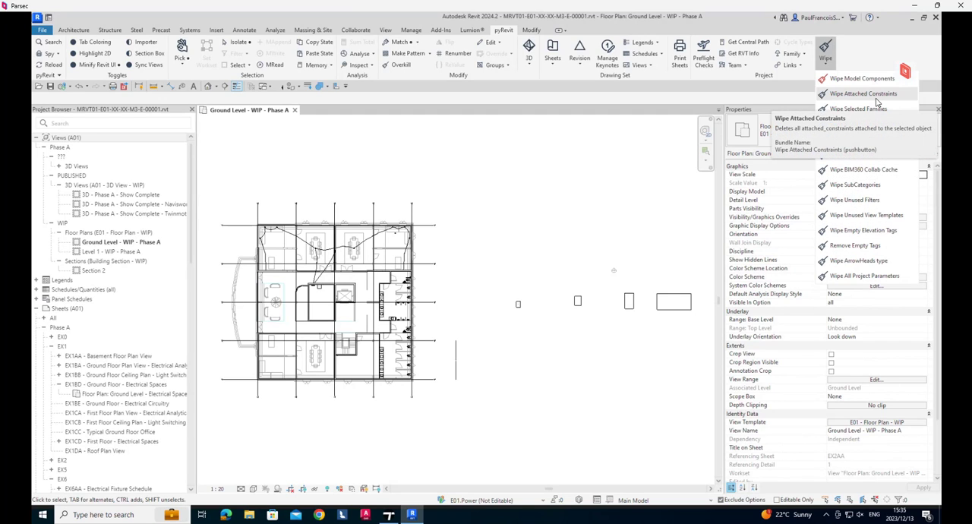
{"action": "mouse_move", "coordinate": [850, 222]}
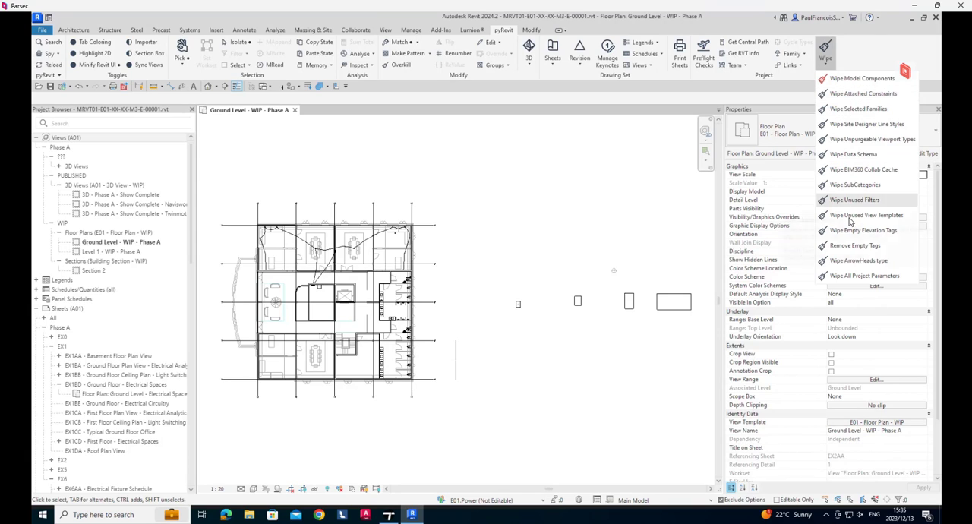
{"action": "left_click", "coordinate": [866, 216]}
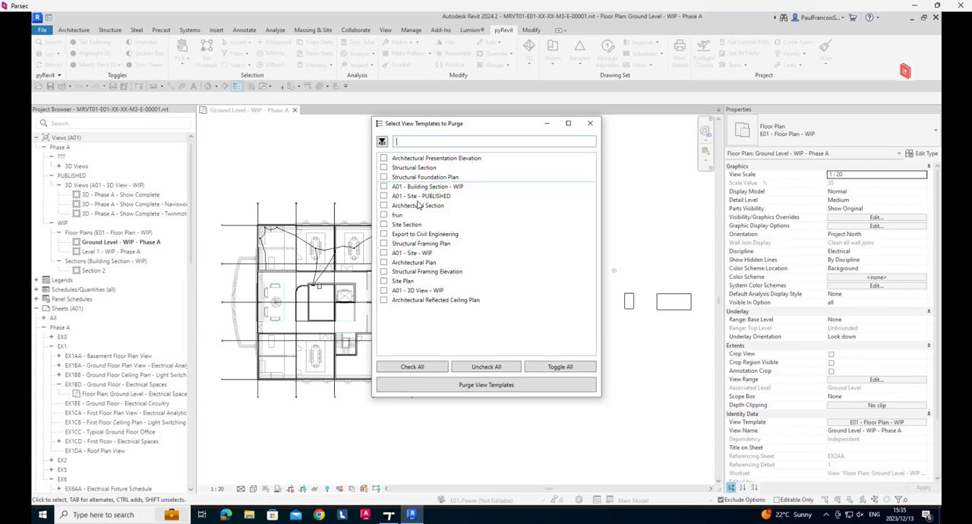
Check the Hum view template, run Purge View Templates, and dismiss the purge report
{"action": "left_click", "coordinate": [426, 176]}
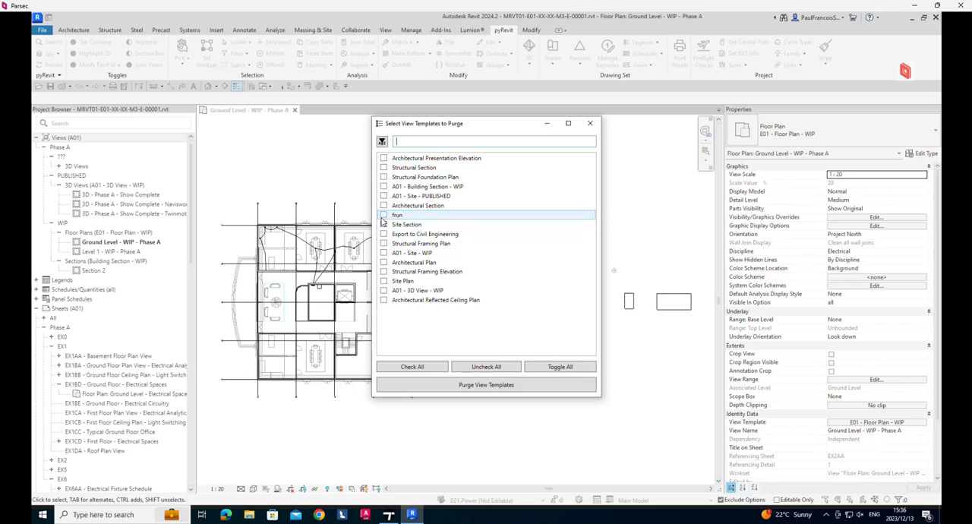
{"action": "left_click", "coordinate": [383, 216]}
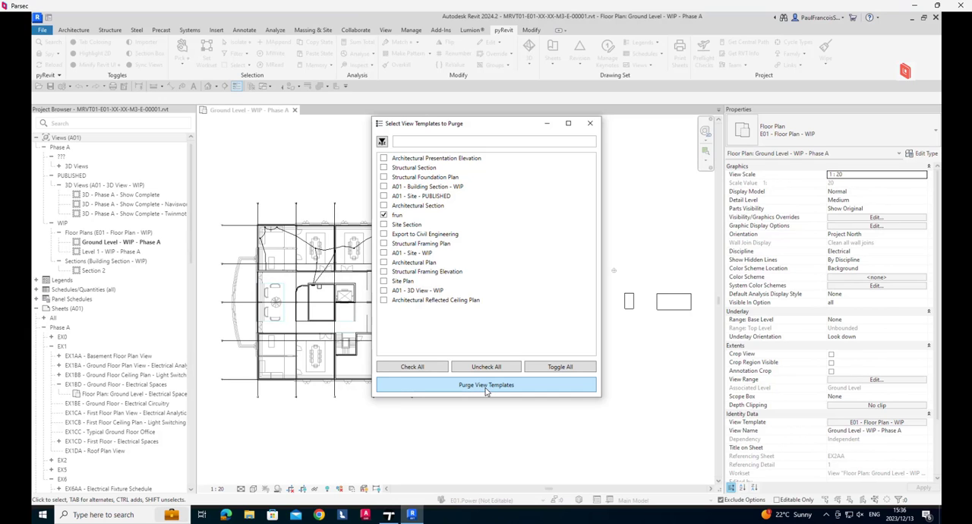
{"action": "left_click", "coordinate": [425, 261]}
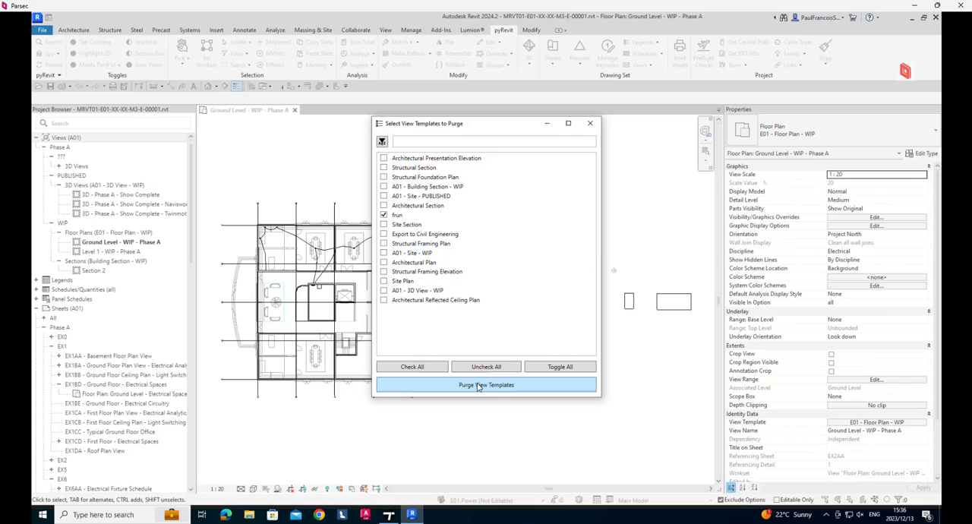
{"action": "left_click", "coordinate": [487, 386]}
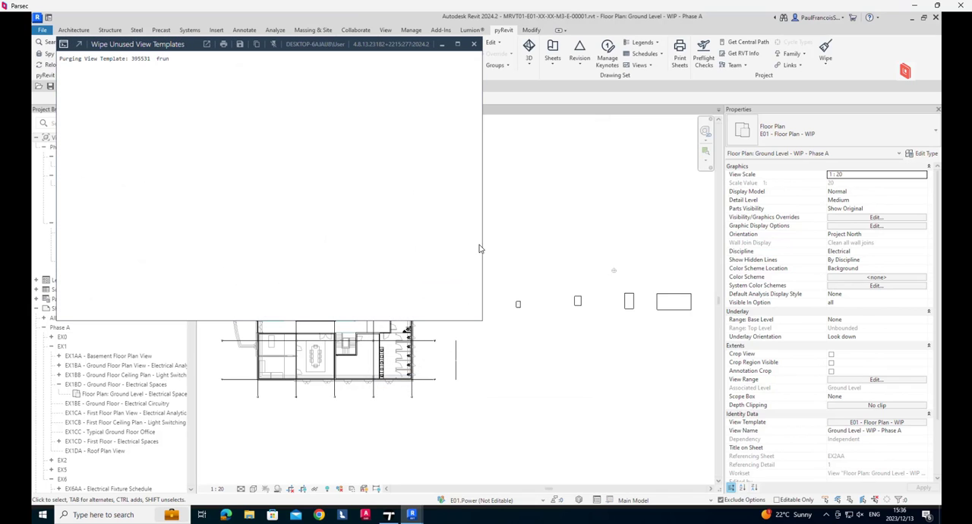
{"action": "mouse_move", "coordinate": [174, 97]}
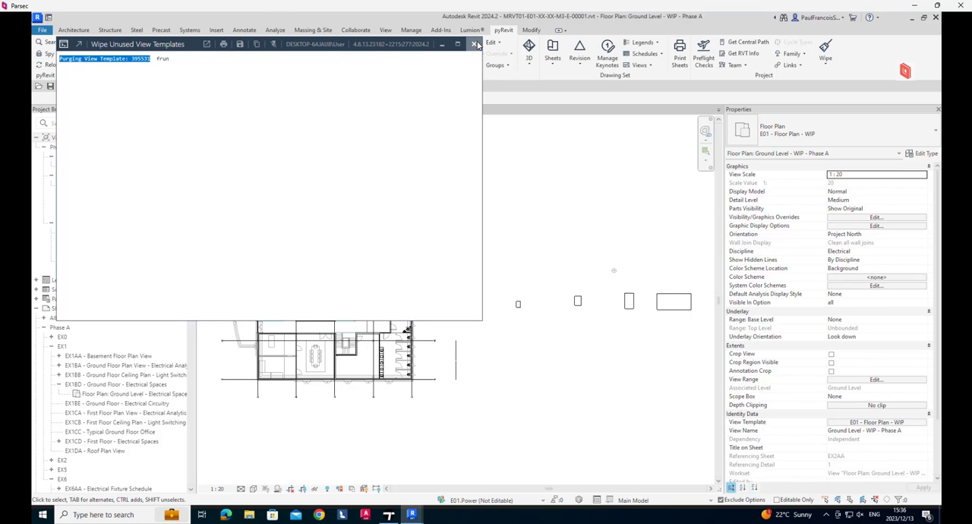
{"action": "left_click", "coordinate": [474, 43]}
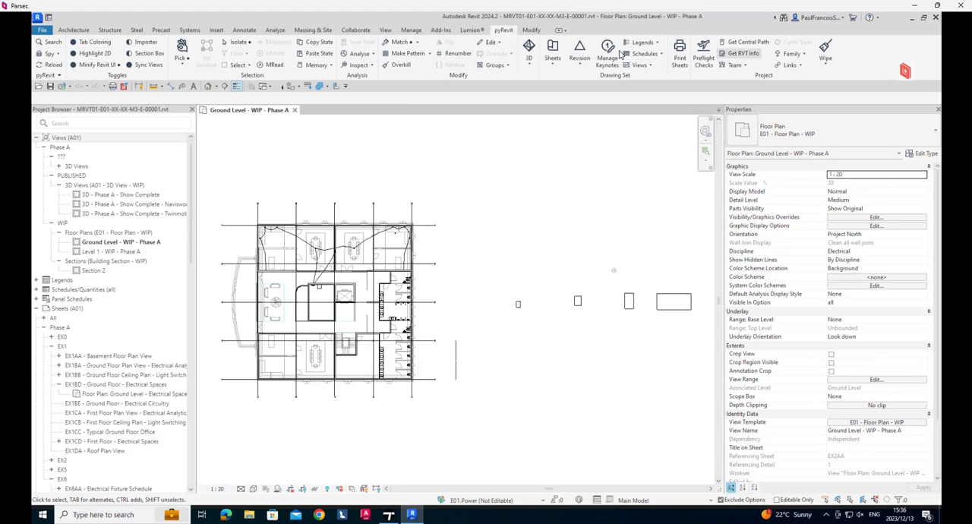
{"action": "mouse_move", "coordinate": [529, 49]}
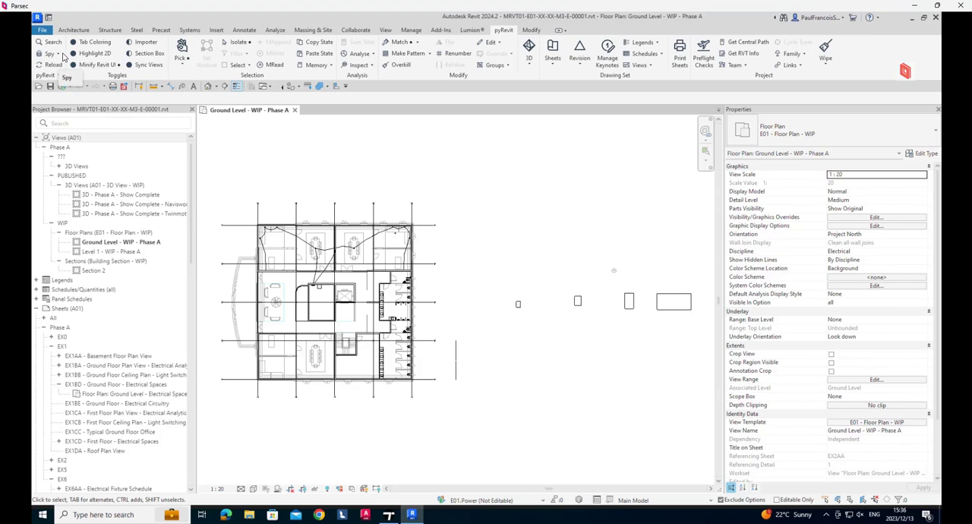
Briefly reopen the pyRevit Spy and Wipe menus, then return to the Manage ribbon commands
{"action": "left_click", "coordinate": [49, 55]}
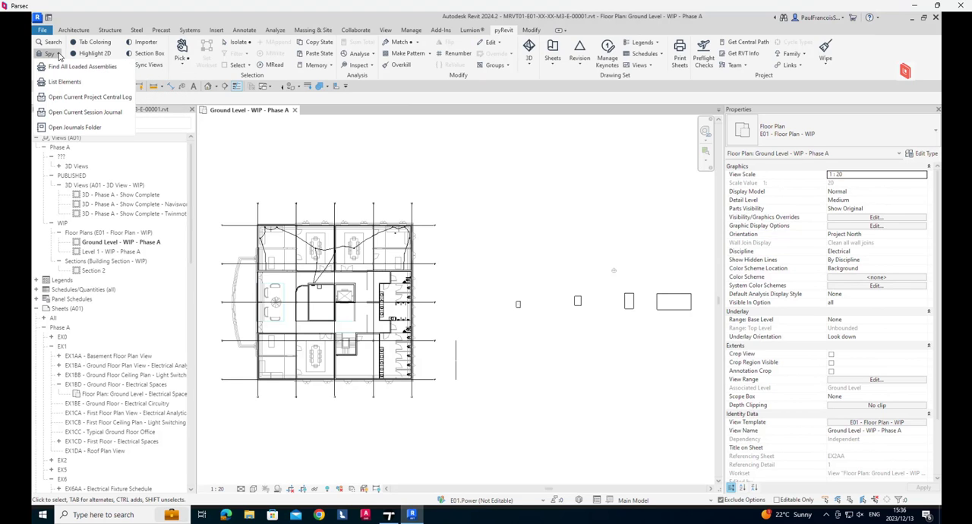
{"action": "left_click", "coordinate": [49, 53]}
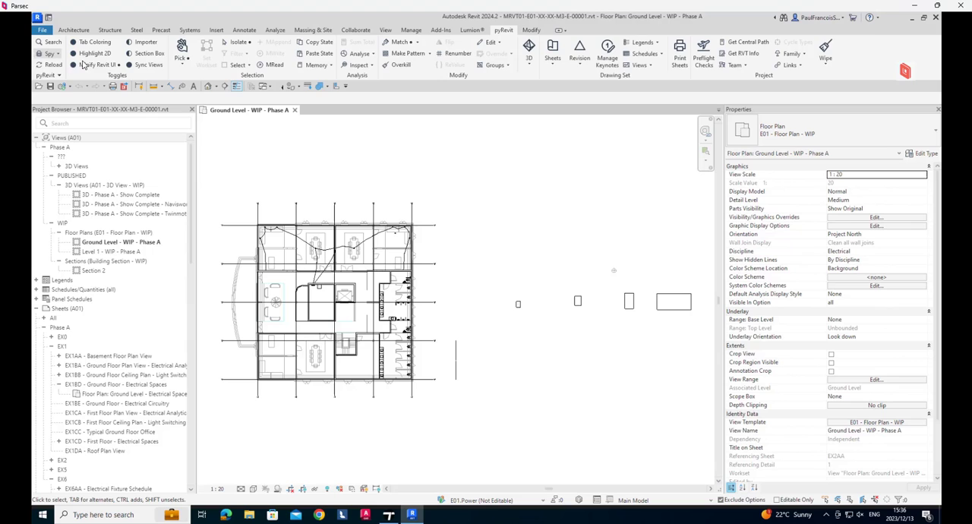
{"action": "mouse_move", "coordinate": [731, 37]}
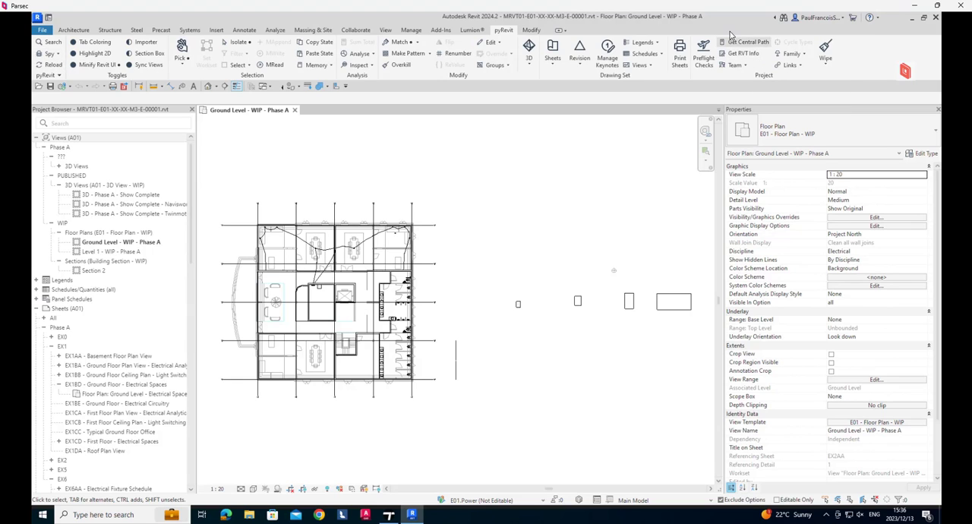
{"action": "mouse_move", "coordinate": [720, 258]}
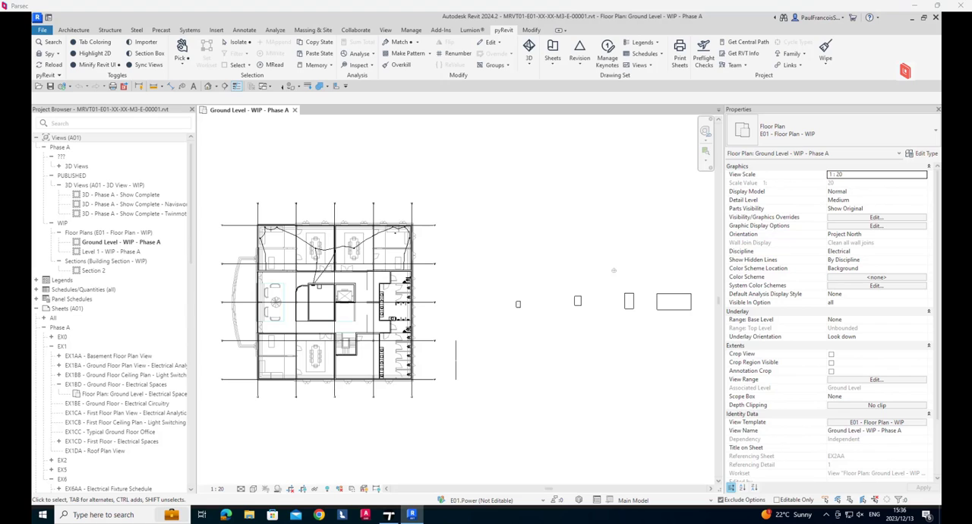
{"action": "mouse_move", "coordinate": [498, 249]}
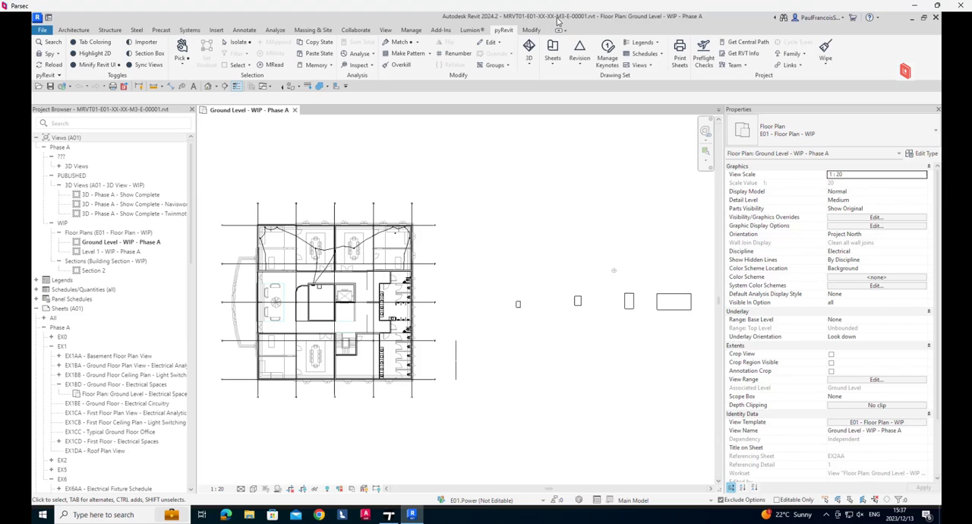
{"action": "left_click", "coordinate": [825, 49]}
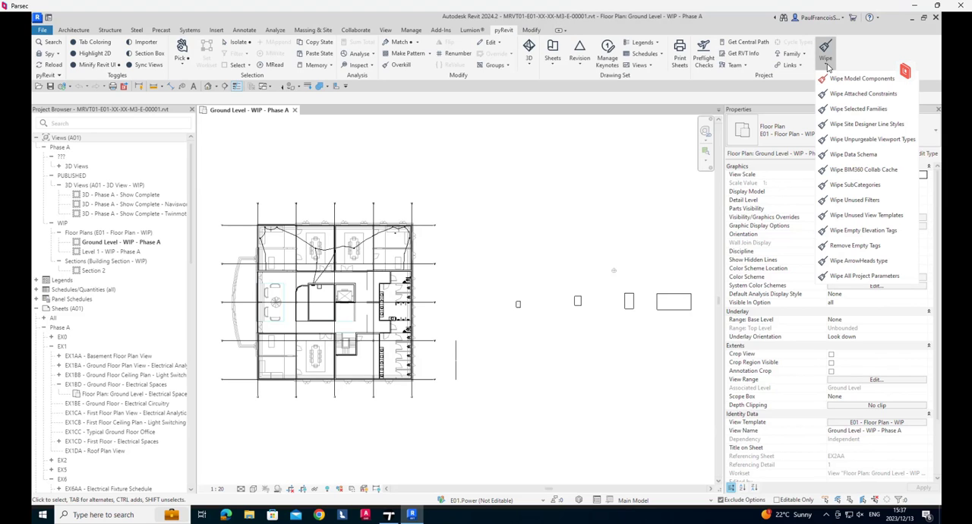
{"action": "left_click", "coordinate": [523, 188]}
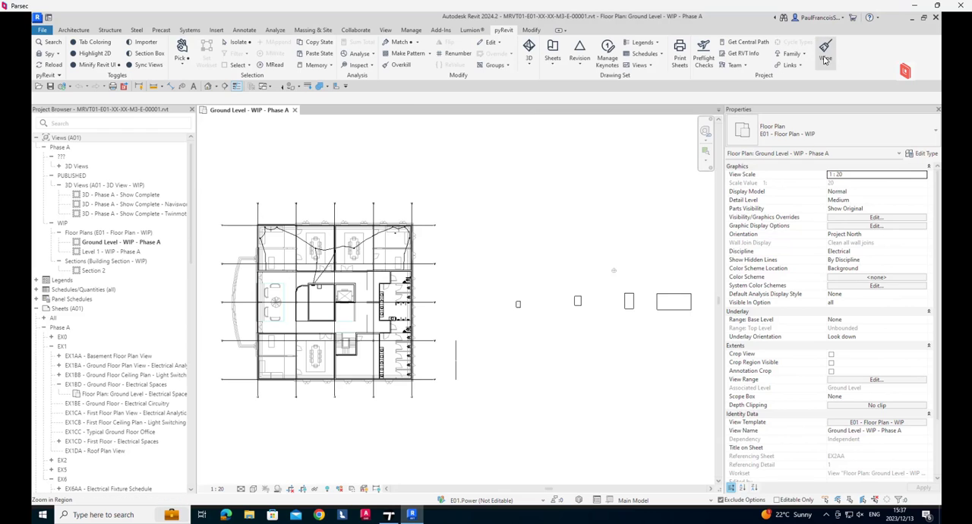
{"action": "left_click", "coordinate": [410, 30]}
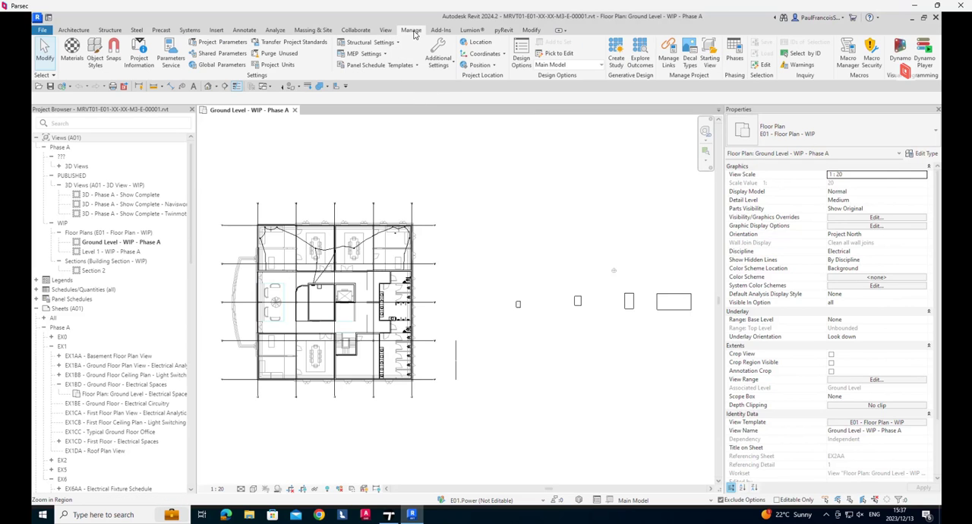